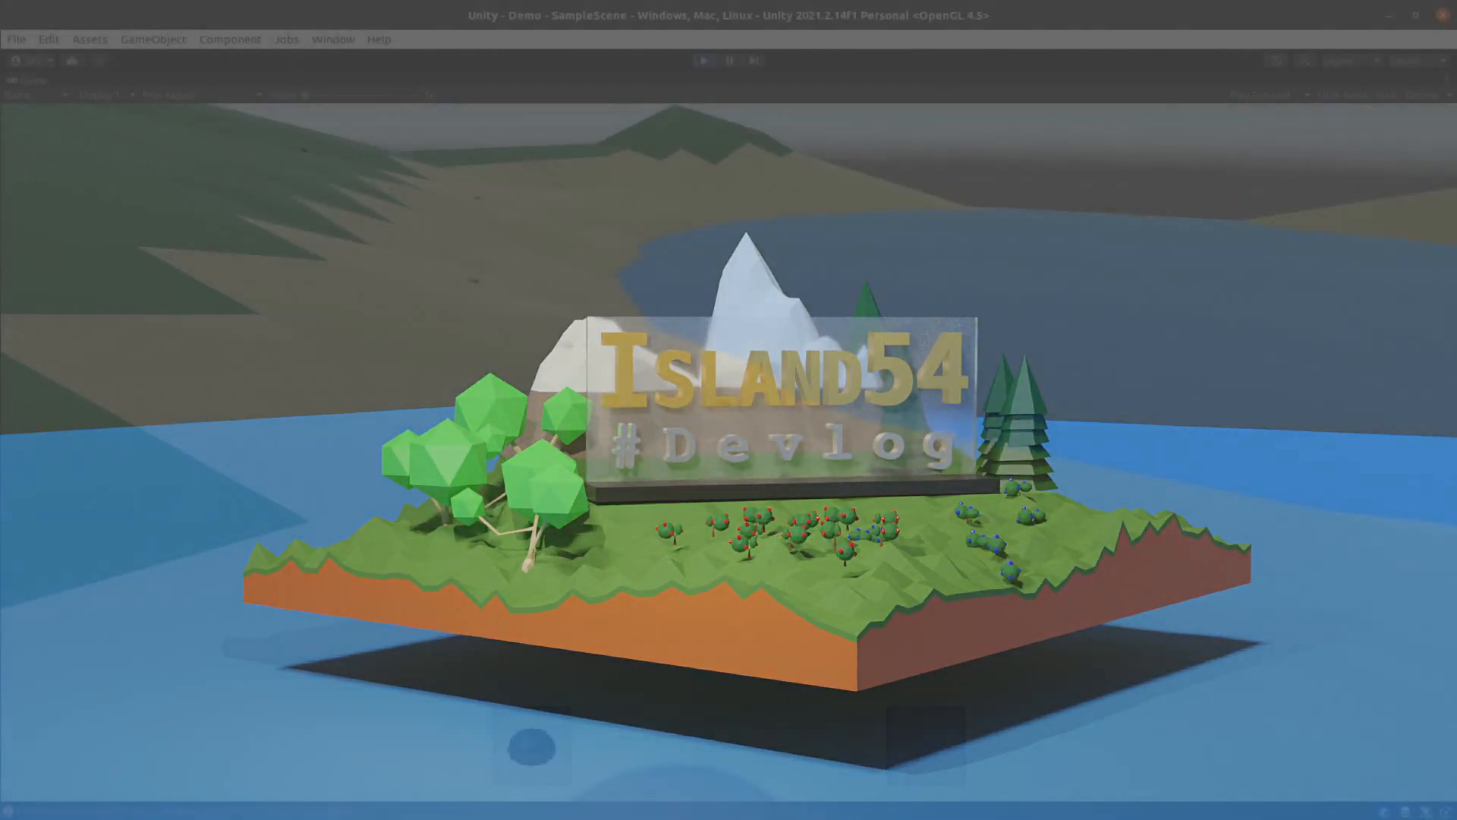
# Show the i54srv package.json with its ts-node start and jest test scripts
pyautogui.click(703, 61)
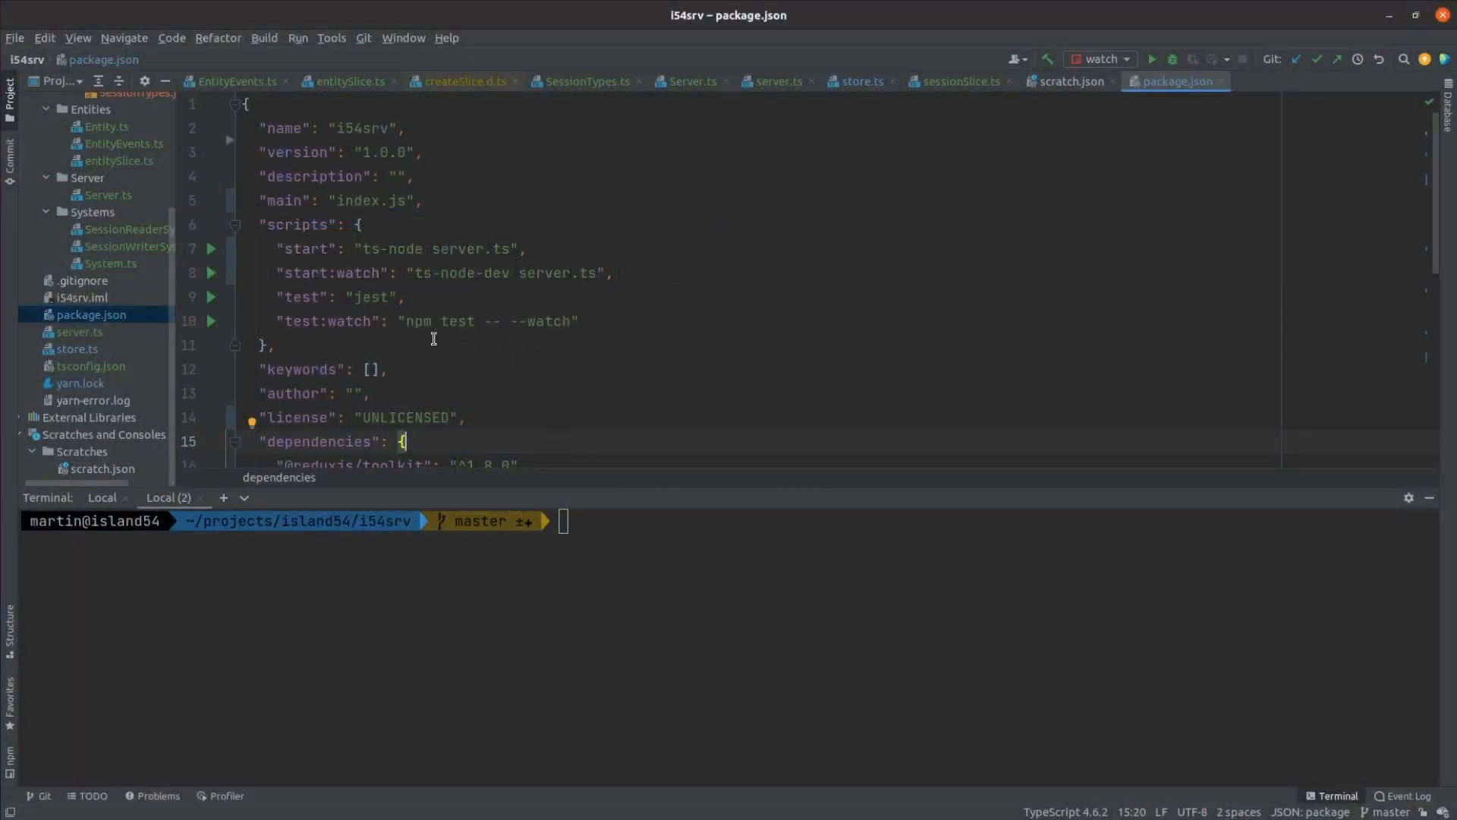
# Show store.ts and highlight the configureStore call combining the sessions and entities reducers
pyautogui.click(77, 349)
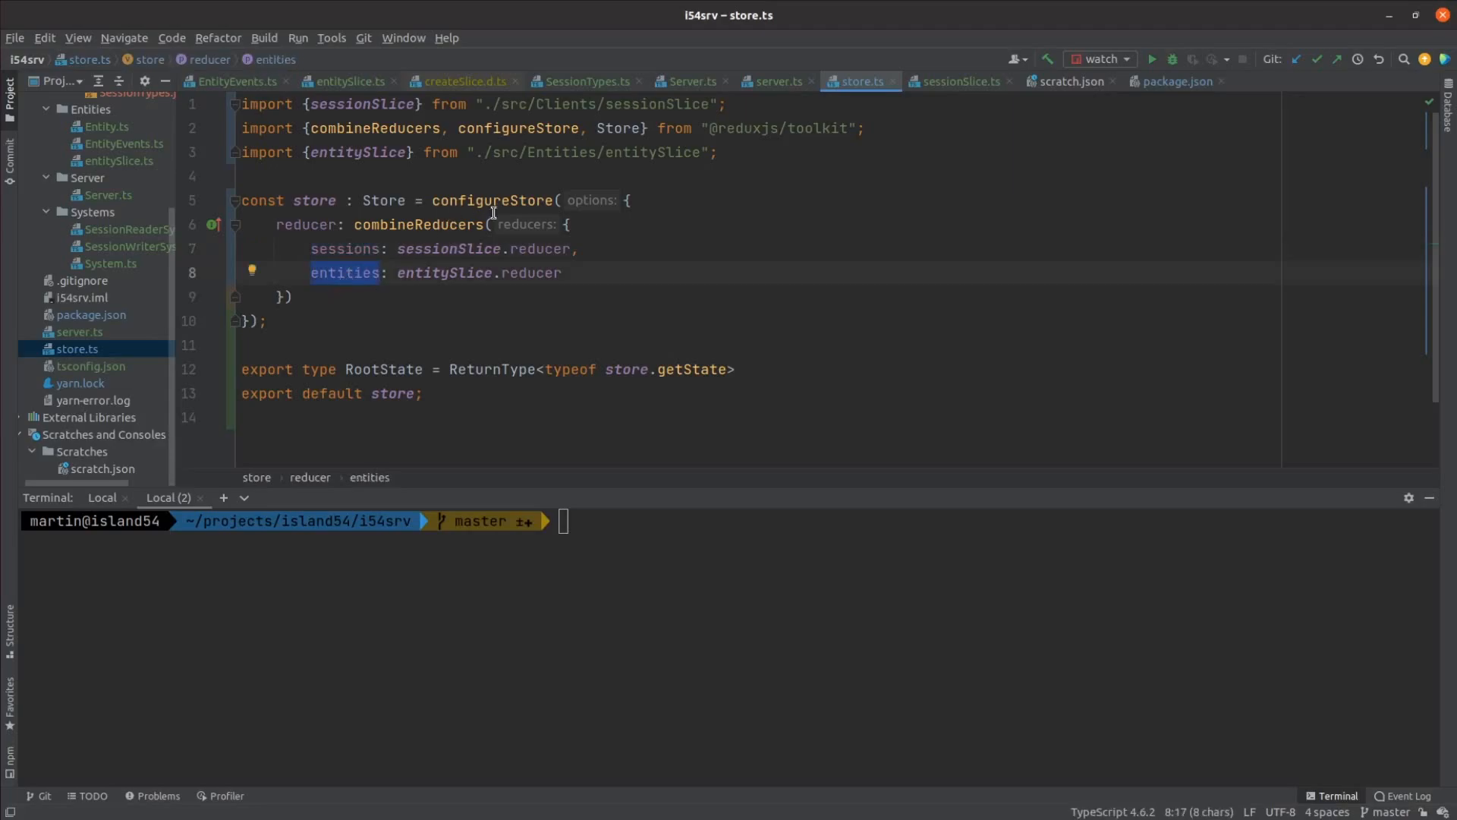
pyautogui.click(475, 201)
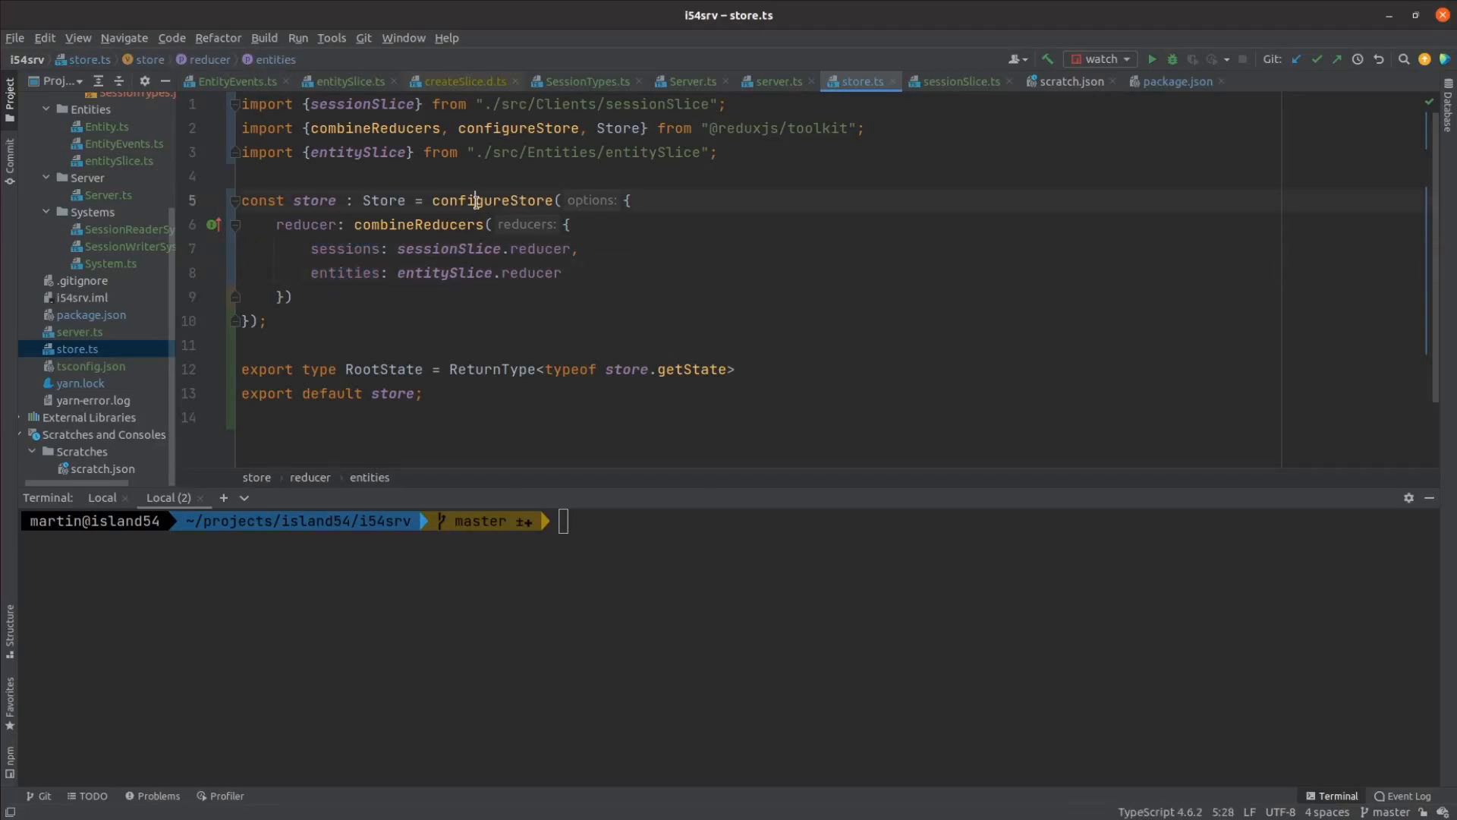
pyautogui.doubleClick(491, 200)
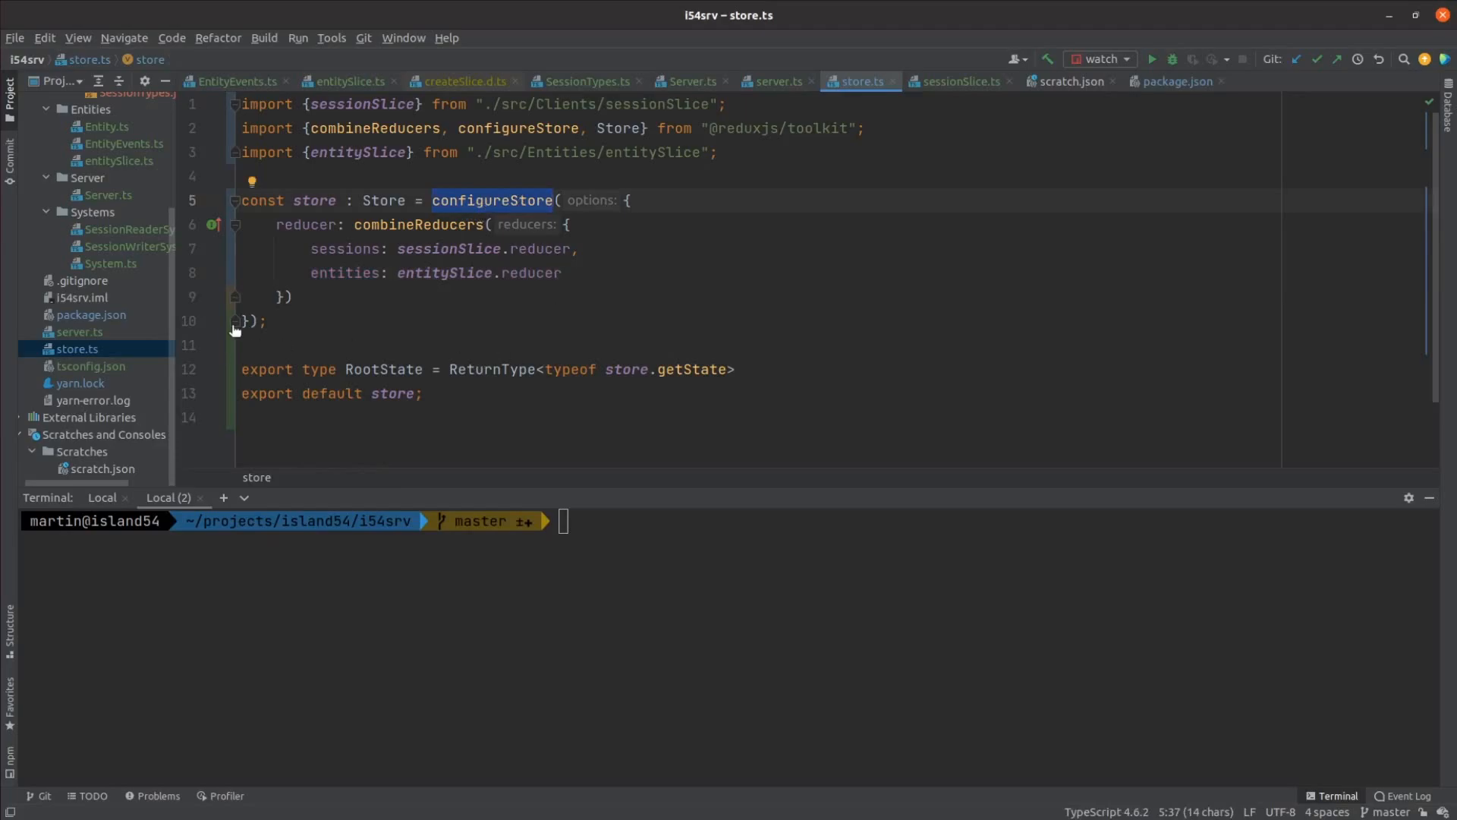
pyautogui.moveTo(390, 312)
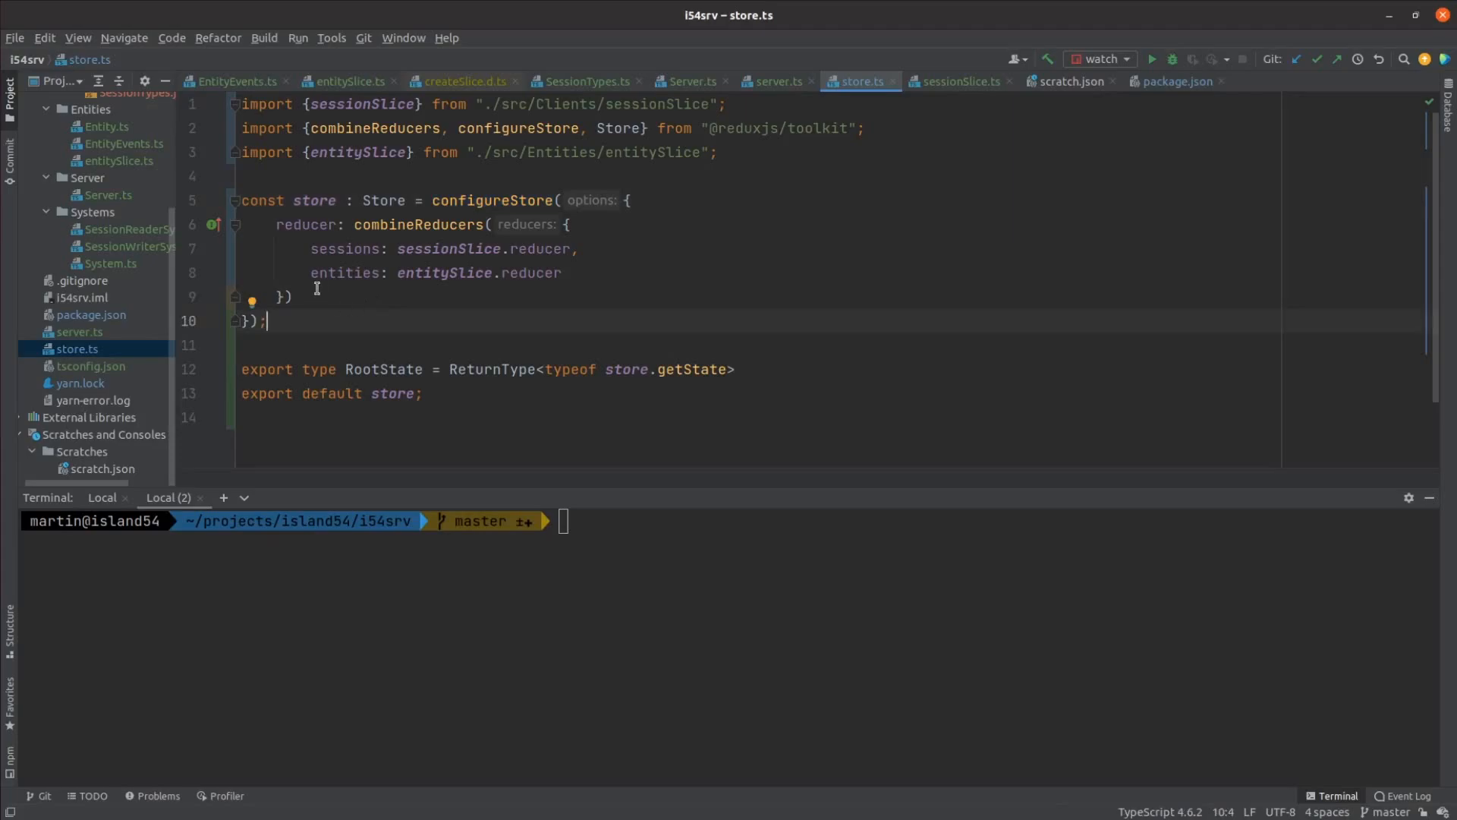
# Show scratch.json, expand the session entry and reach the entities block with position and rotation
pyautogui.click(1070, 80)
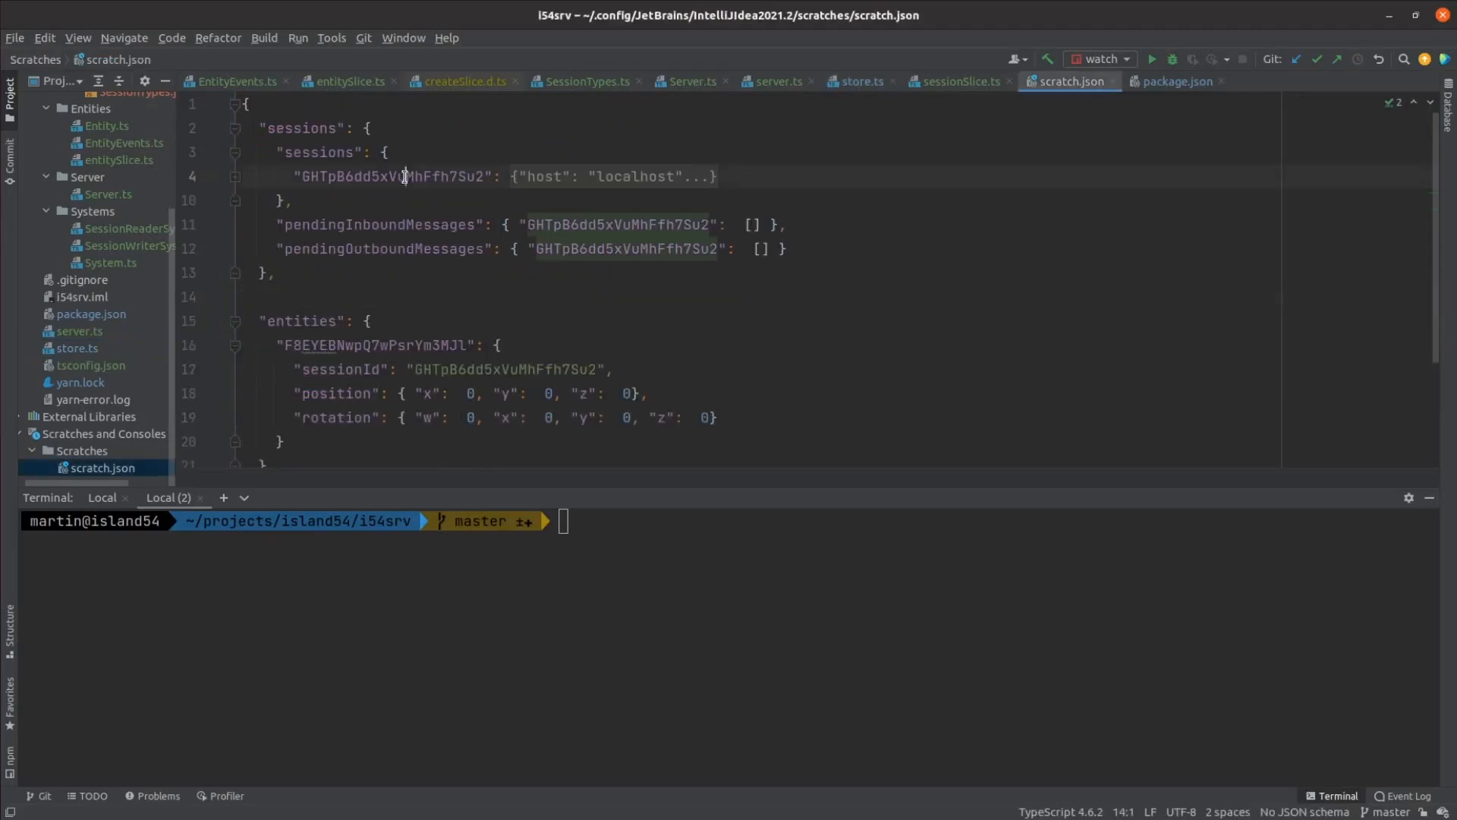
pyautogui.doubleClick(390, 177)
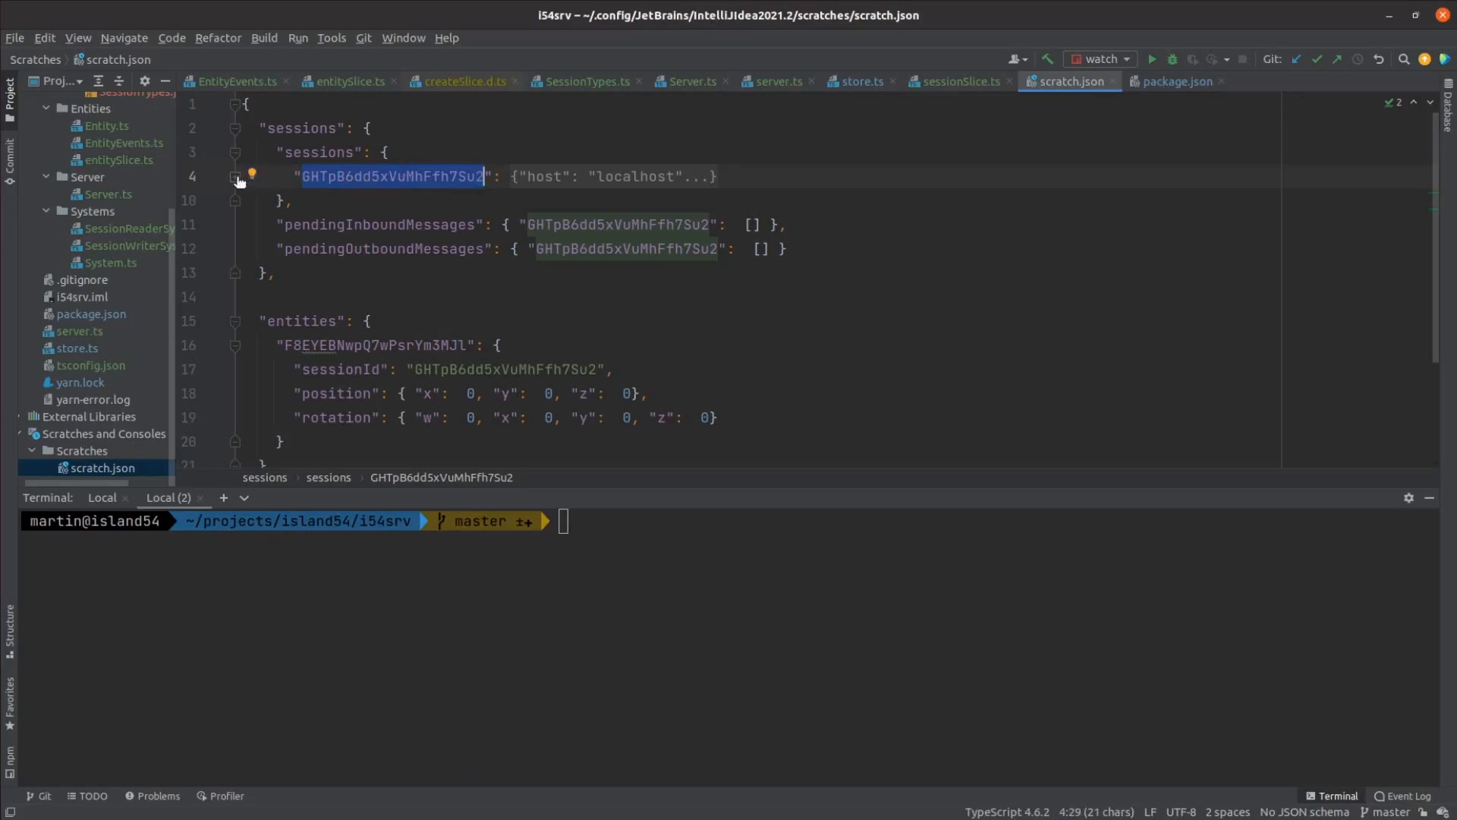
pyautogui.click(236, 176)
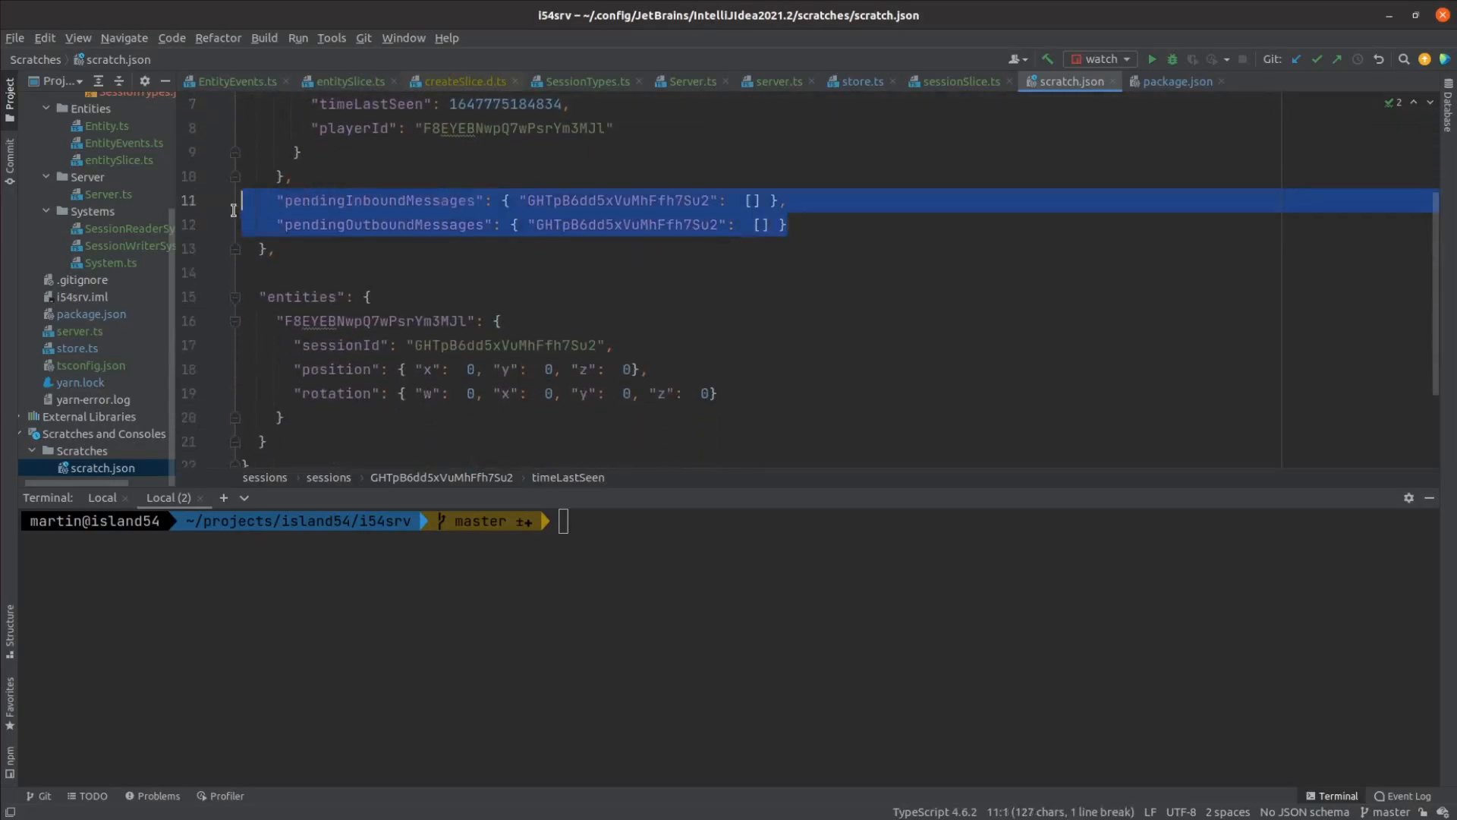
pyautogui.scroll(-3)
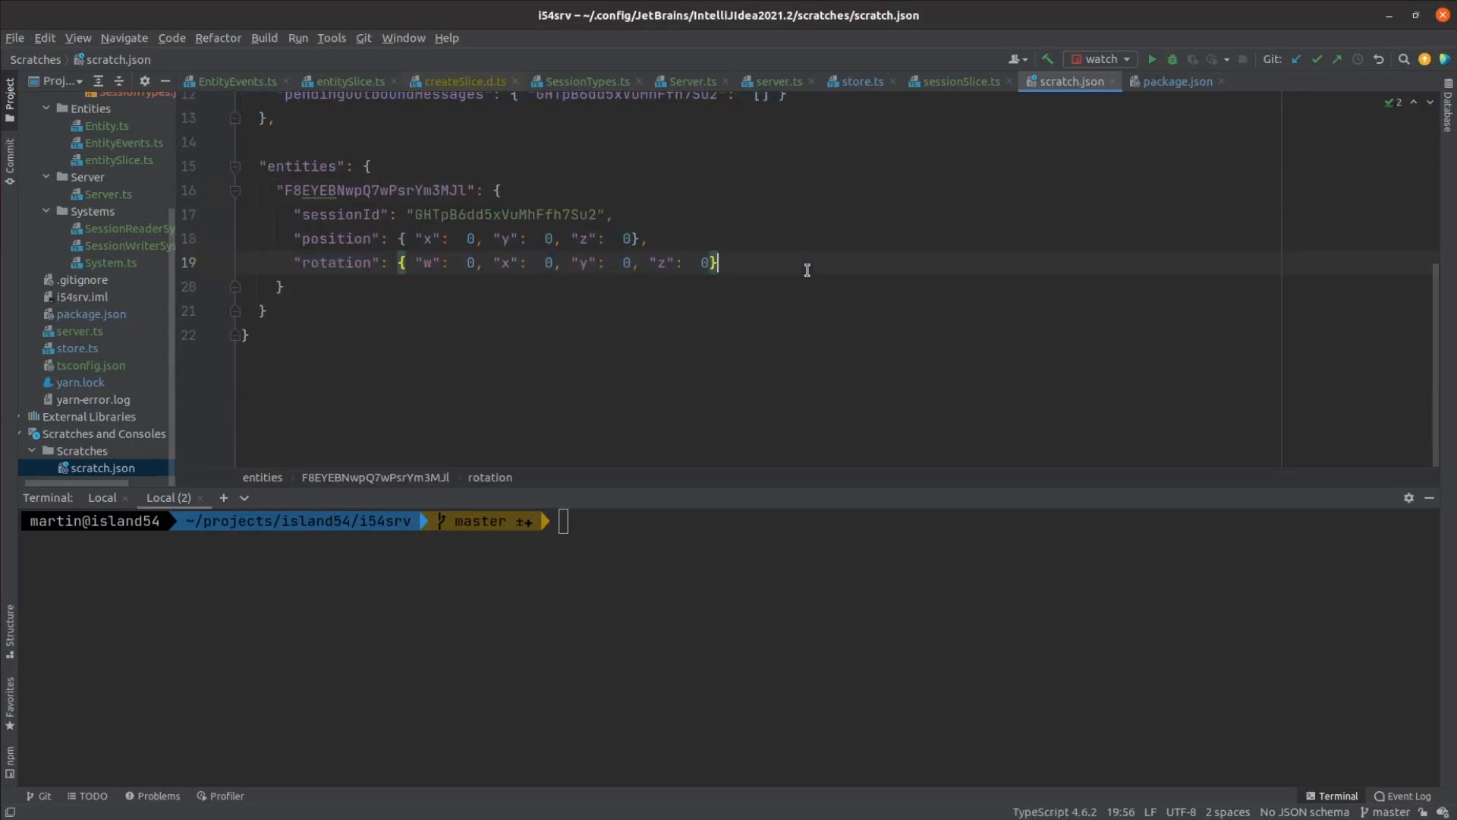
# Review Server.ts from the Socket field through onDatagramReceive to the onTick systems loop
pyautogui.click(689, 82)
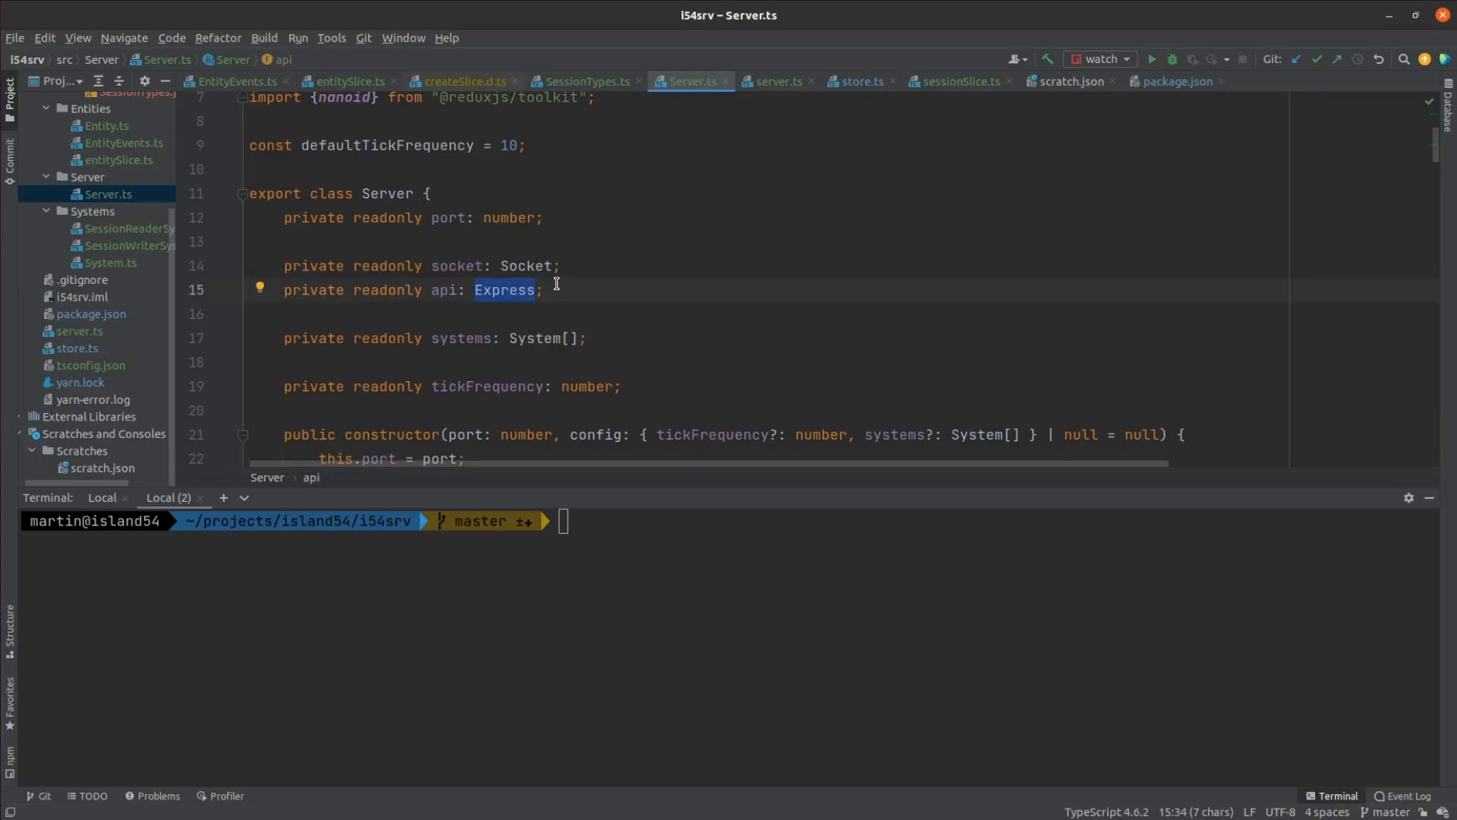
pyautogui.click(525, 264)
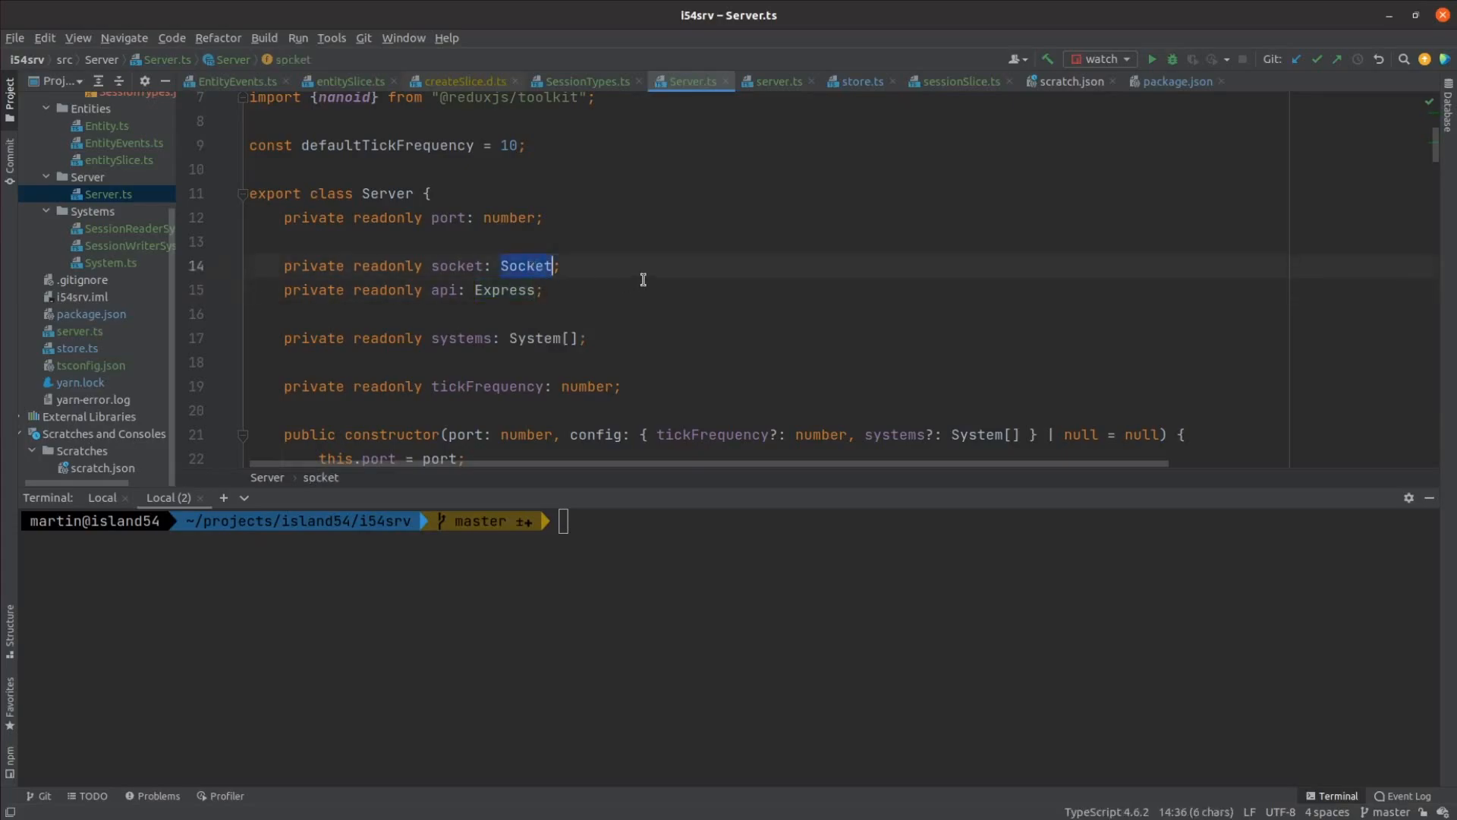
pyautogui.scroll(-3)
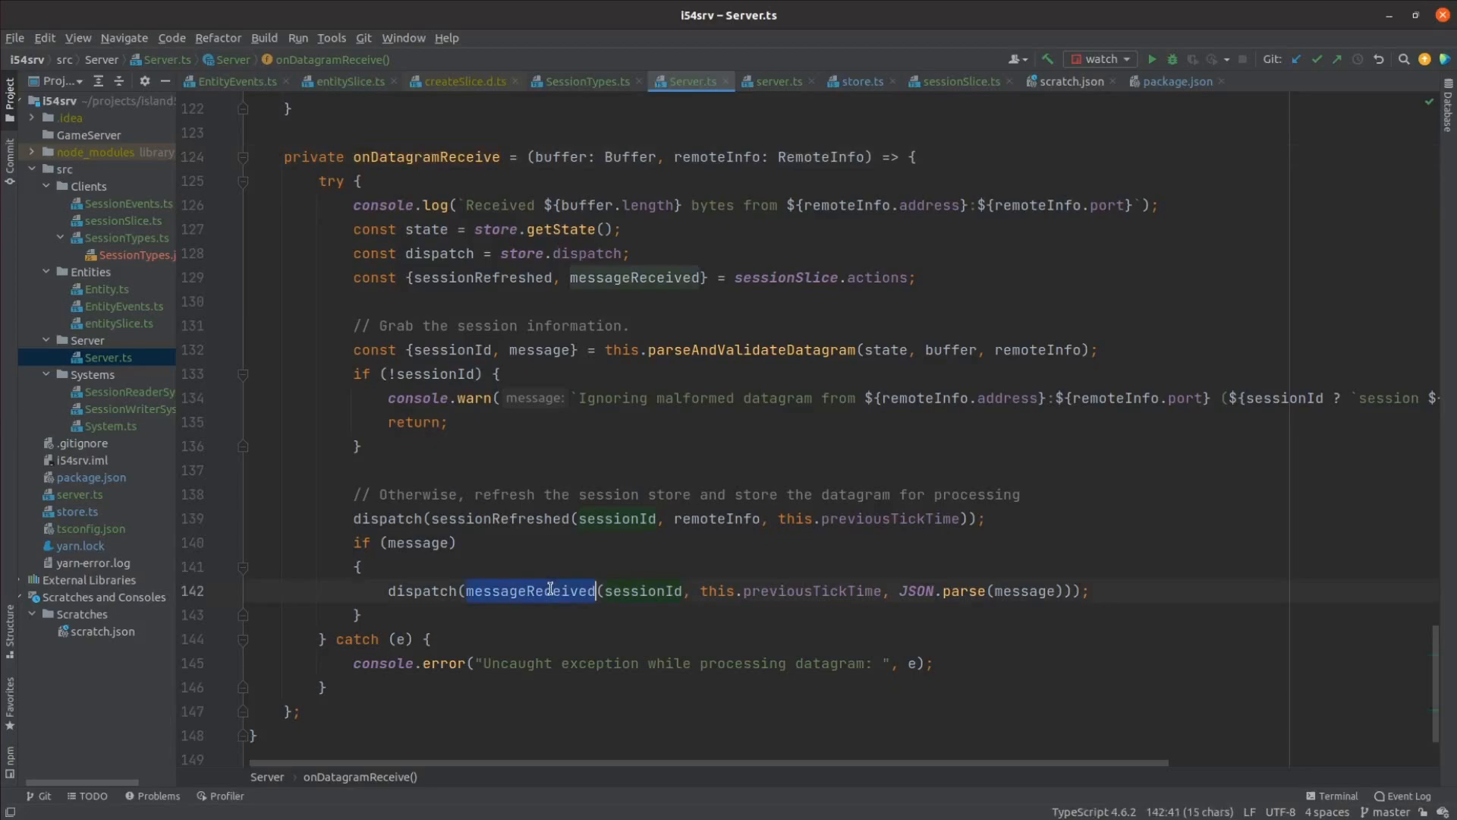
pyautogui.scroll(3)
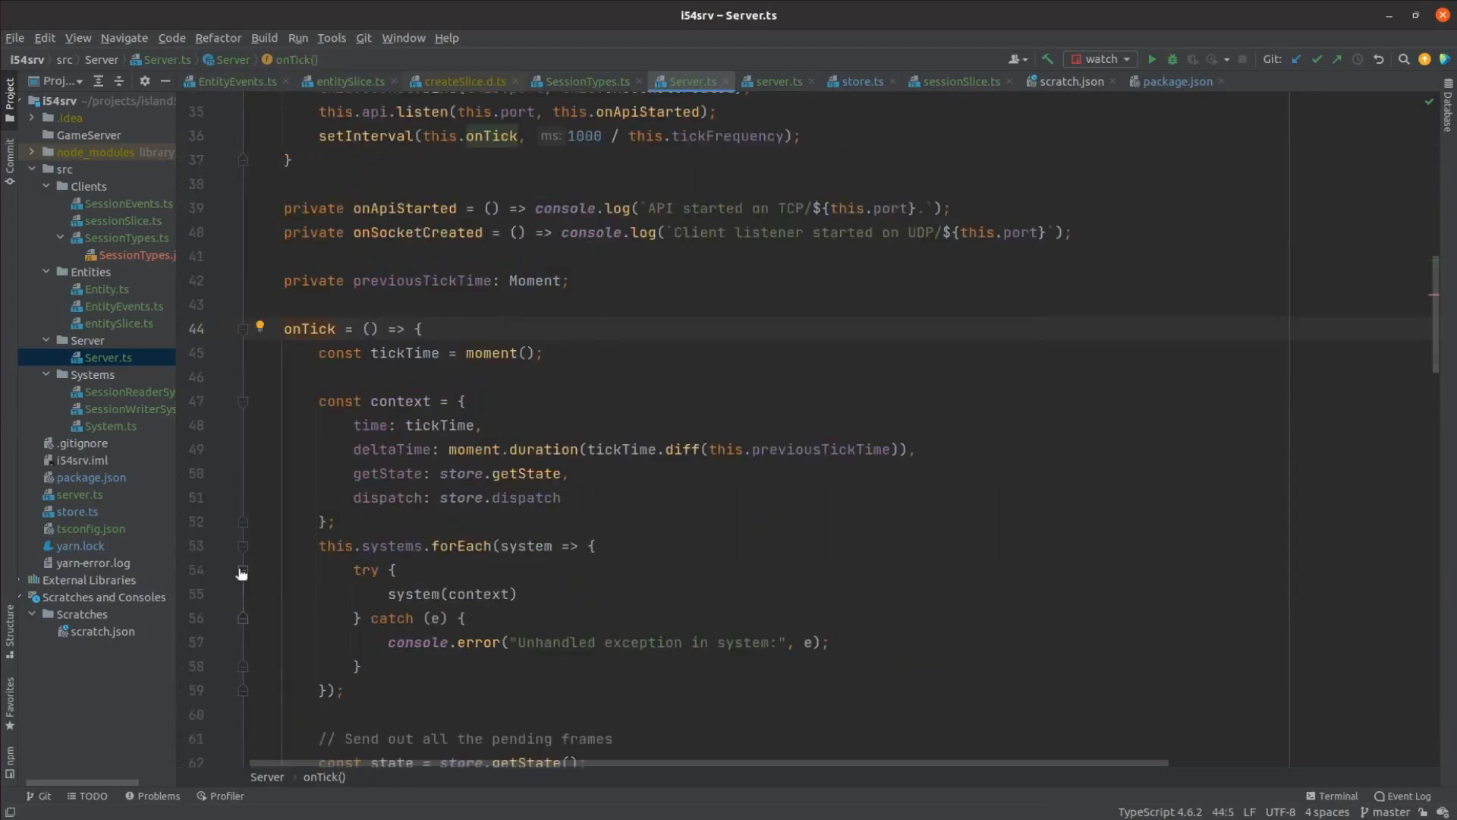
pyautogui.scroll(-3)
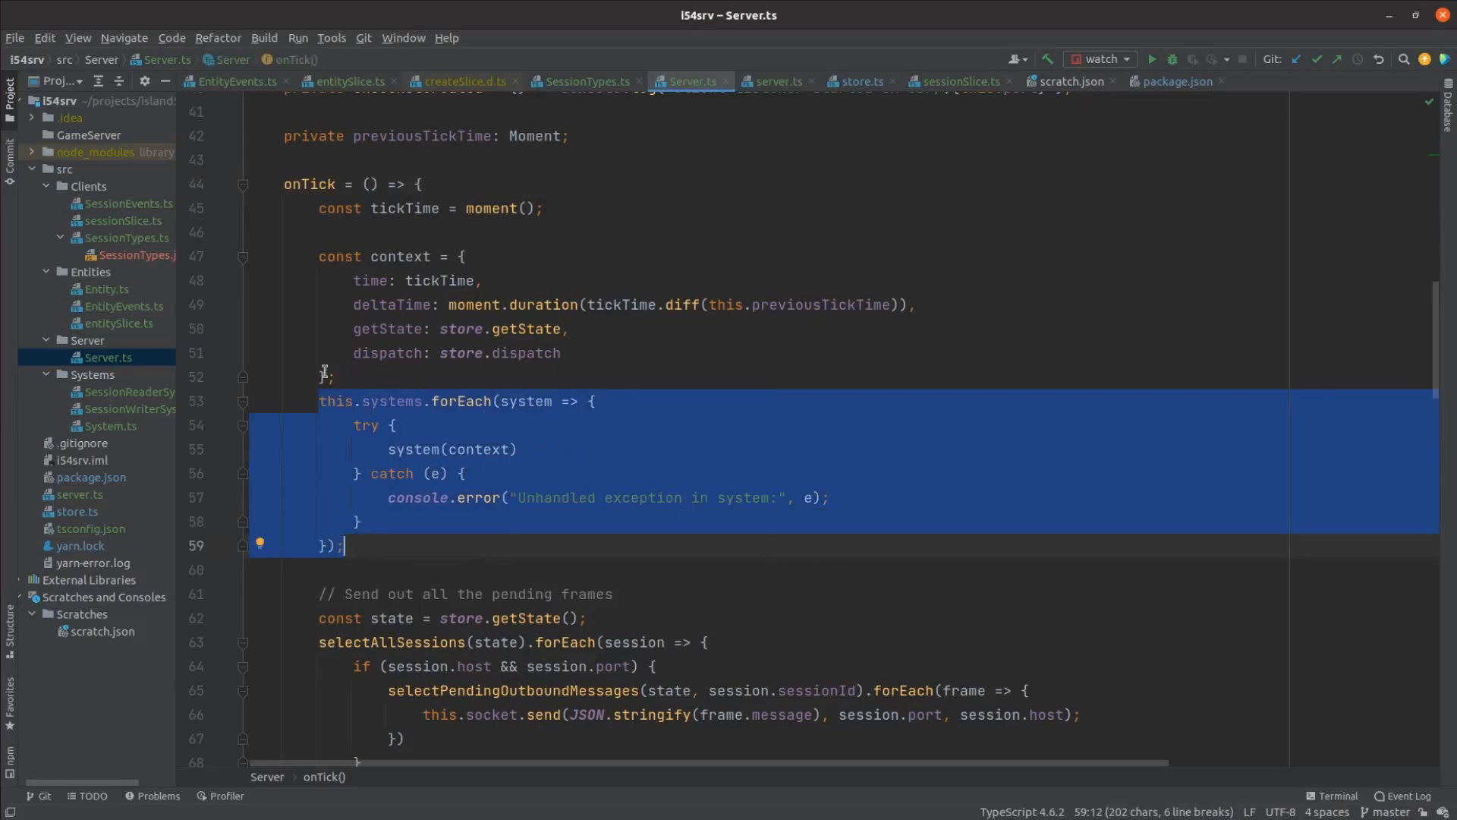
# Review System.ts SystemContext and the server.ts start-up call, then the onTick loop
pyautogui.click(109, 425)
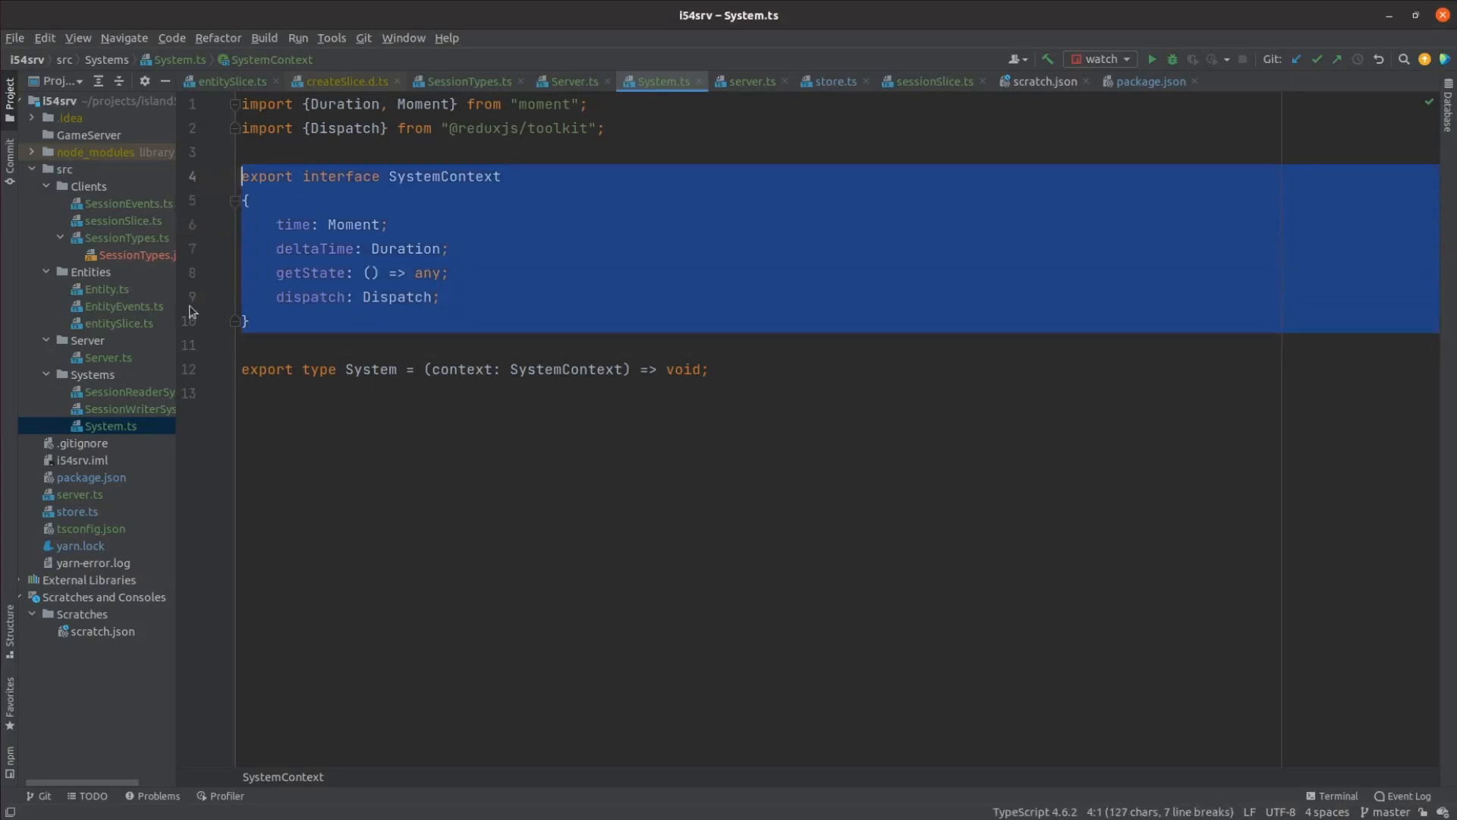
pyautogui.click(79, 494)
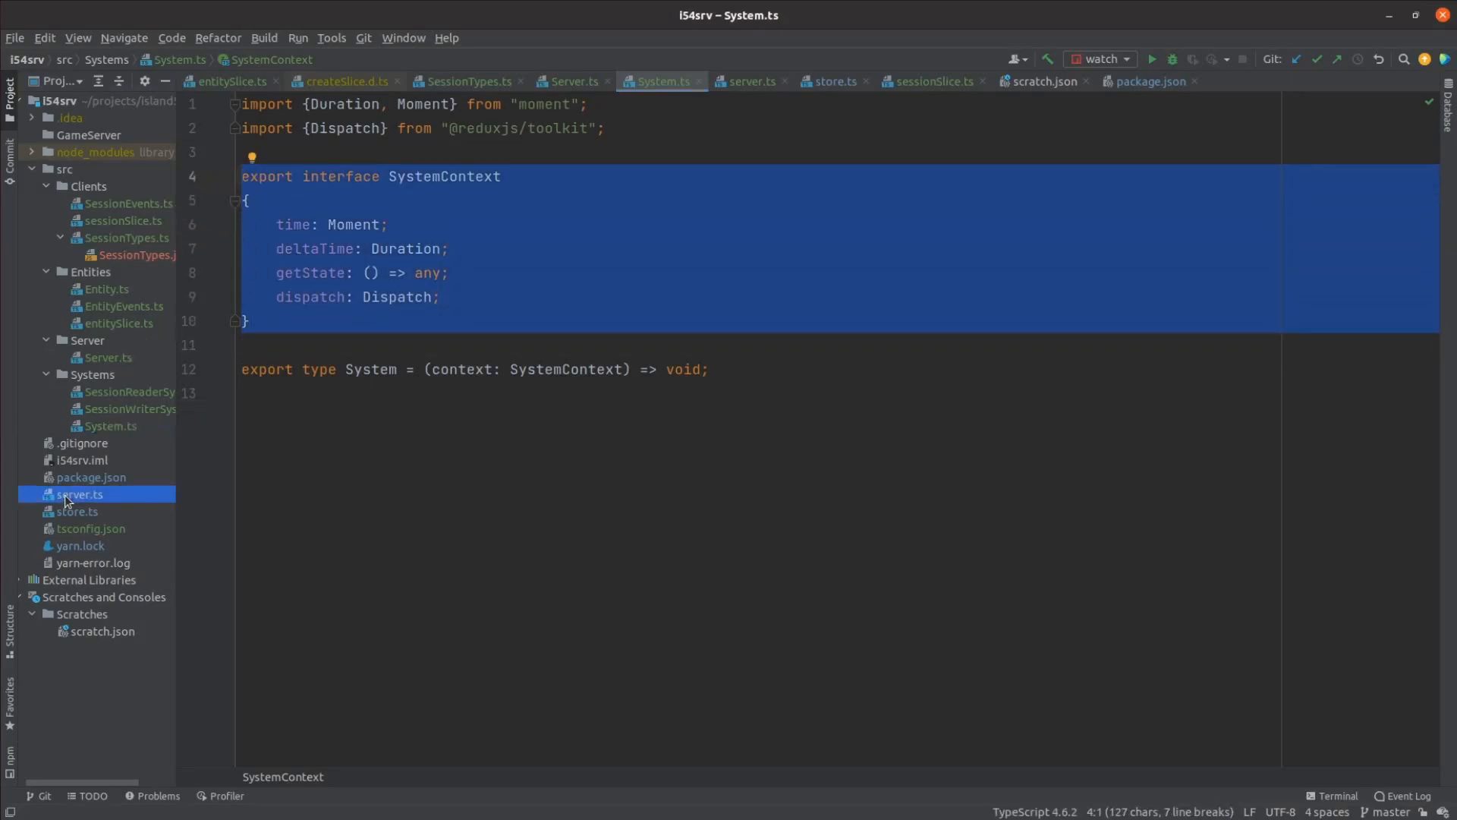
pyautogui.click(79, 493)
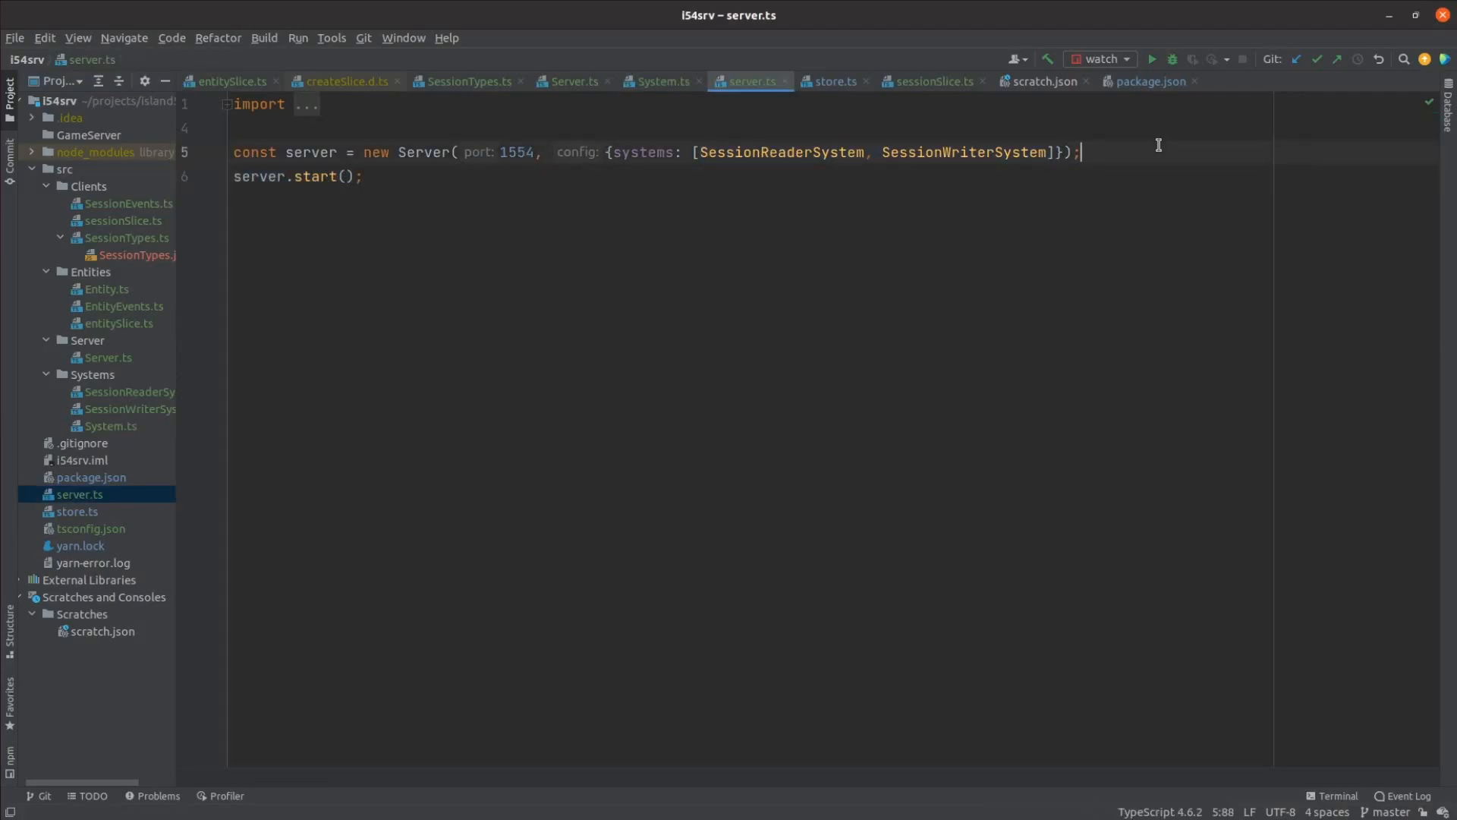
pyautogui.moveTo(973, 191)
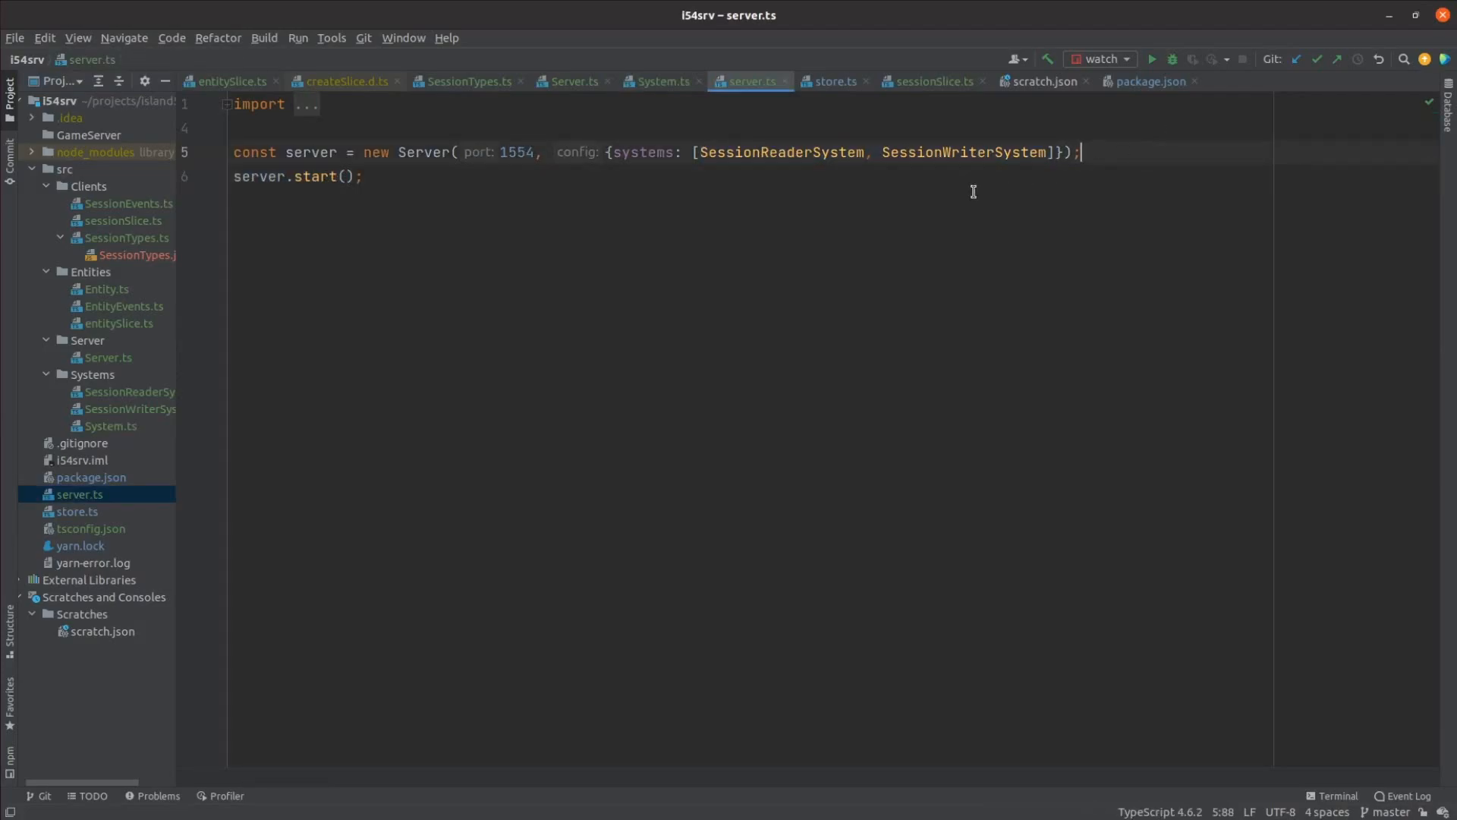
pyautogui.click(573, 80)
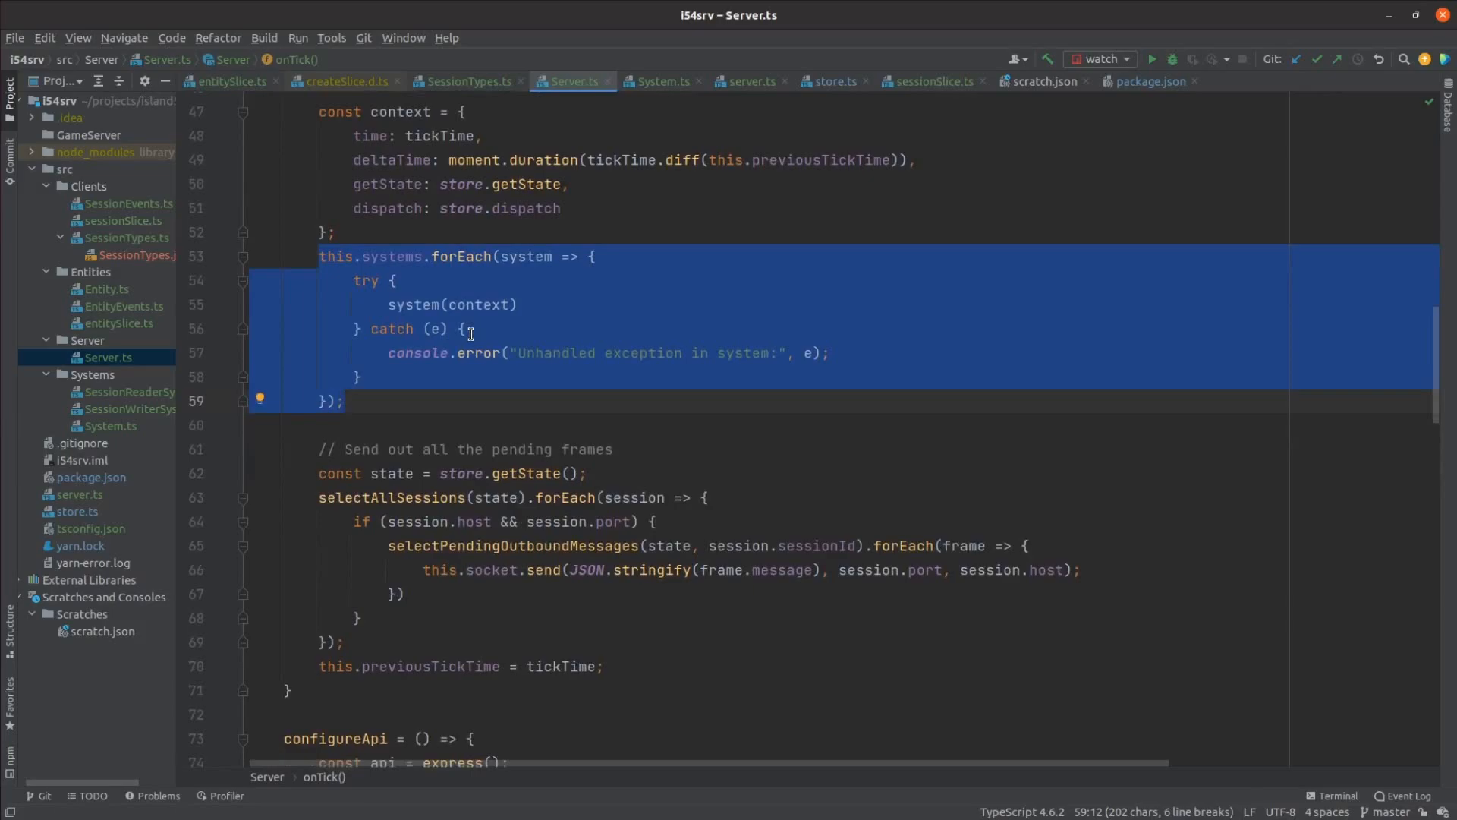
pyautogui.scroll(-3)
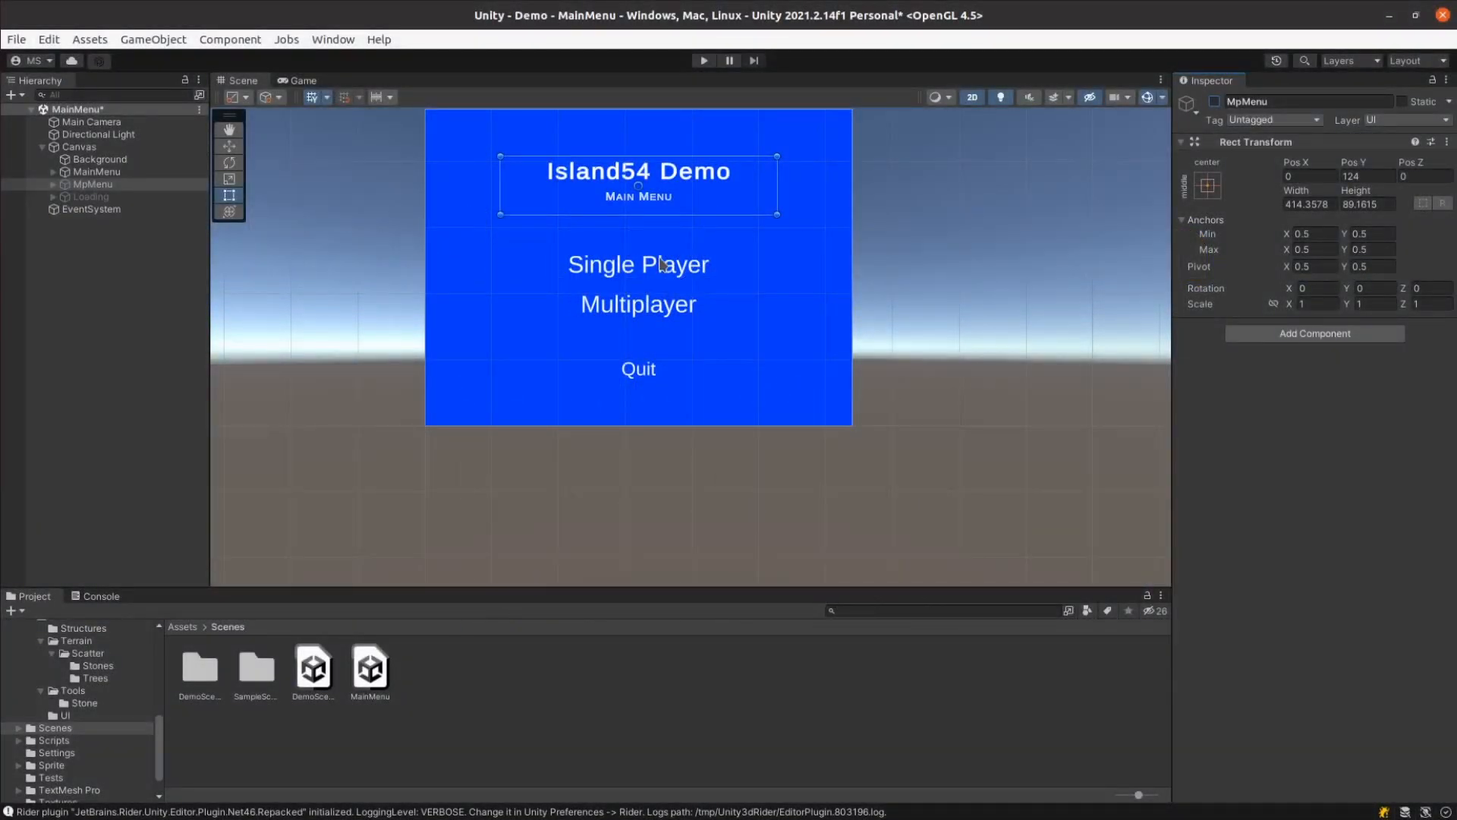
# Select the menu objects so the Scene view shows Multiplayer Settings: localhost, 1554, Red skin
pyautogui.click(92, 184)
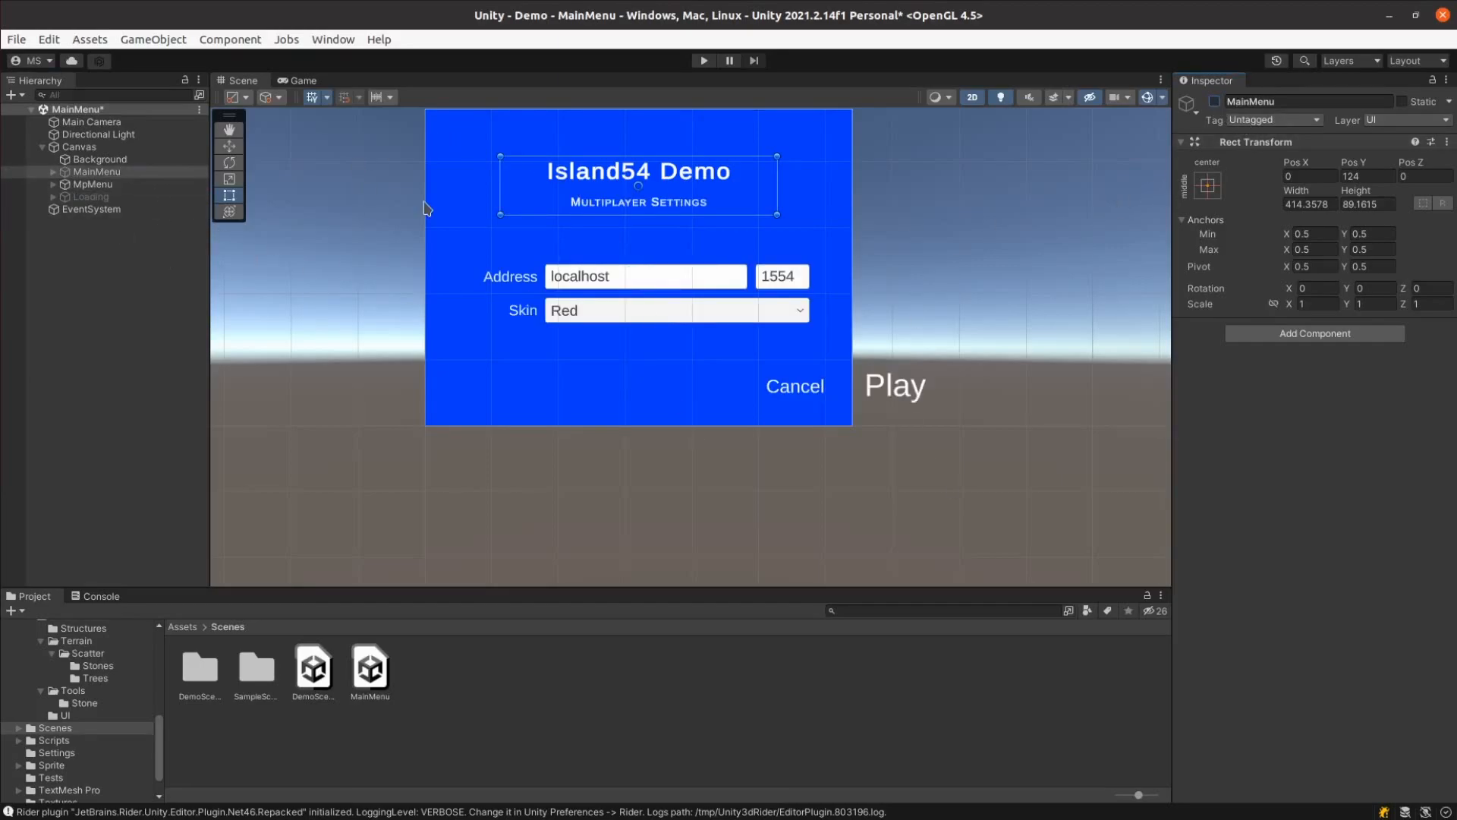
pyautogui.moveTo(790, 416)
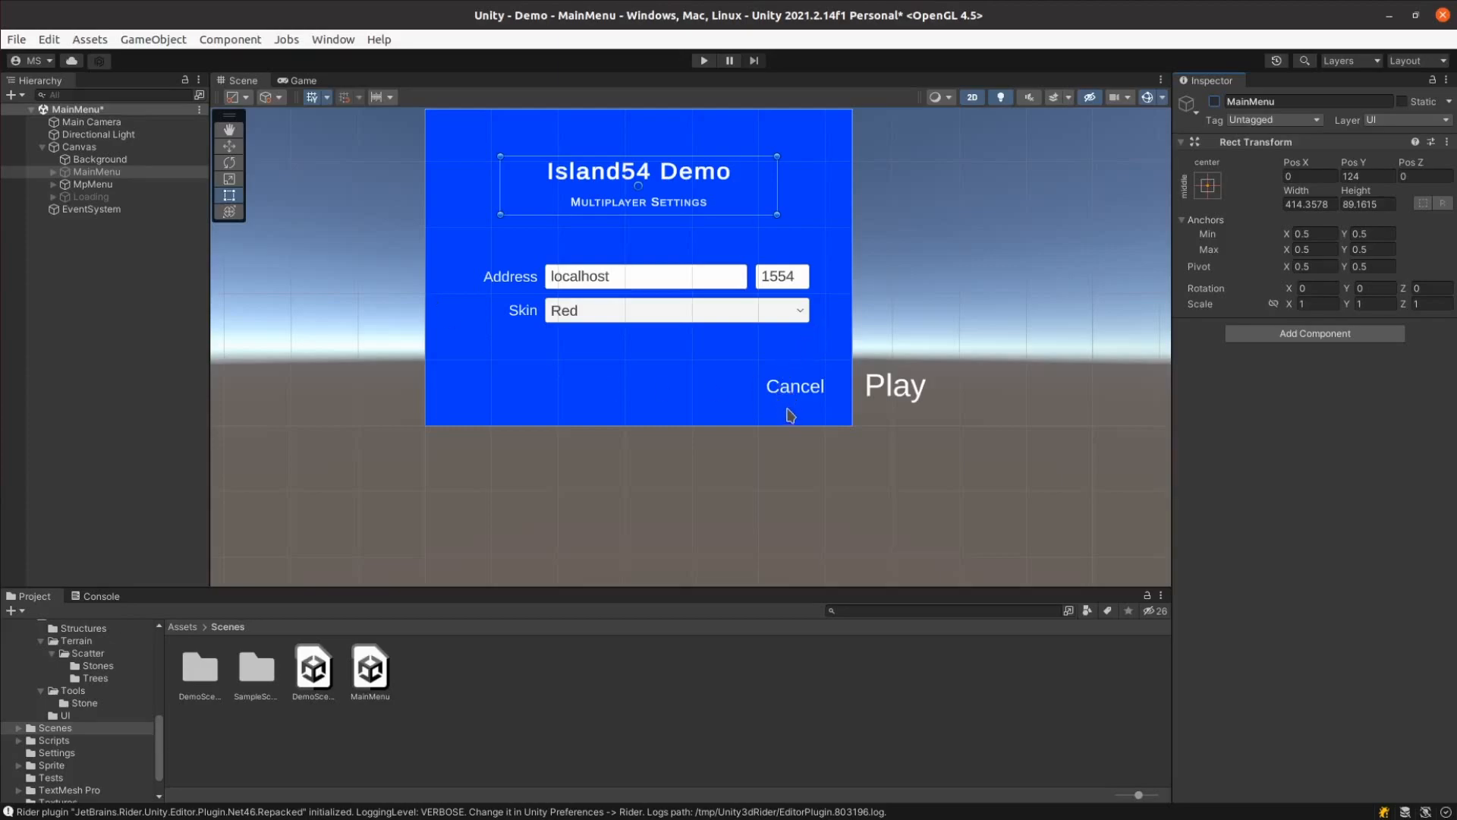
pyautogui.moveTo(677, 378)
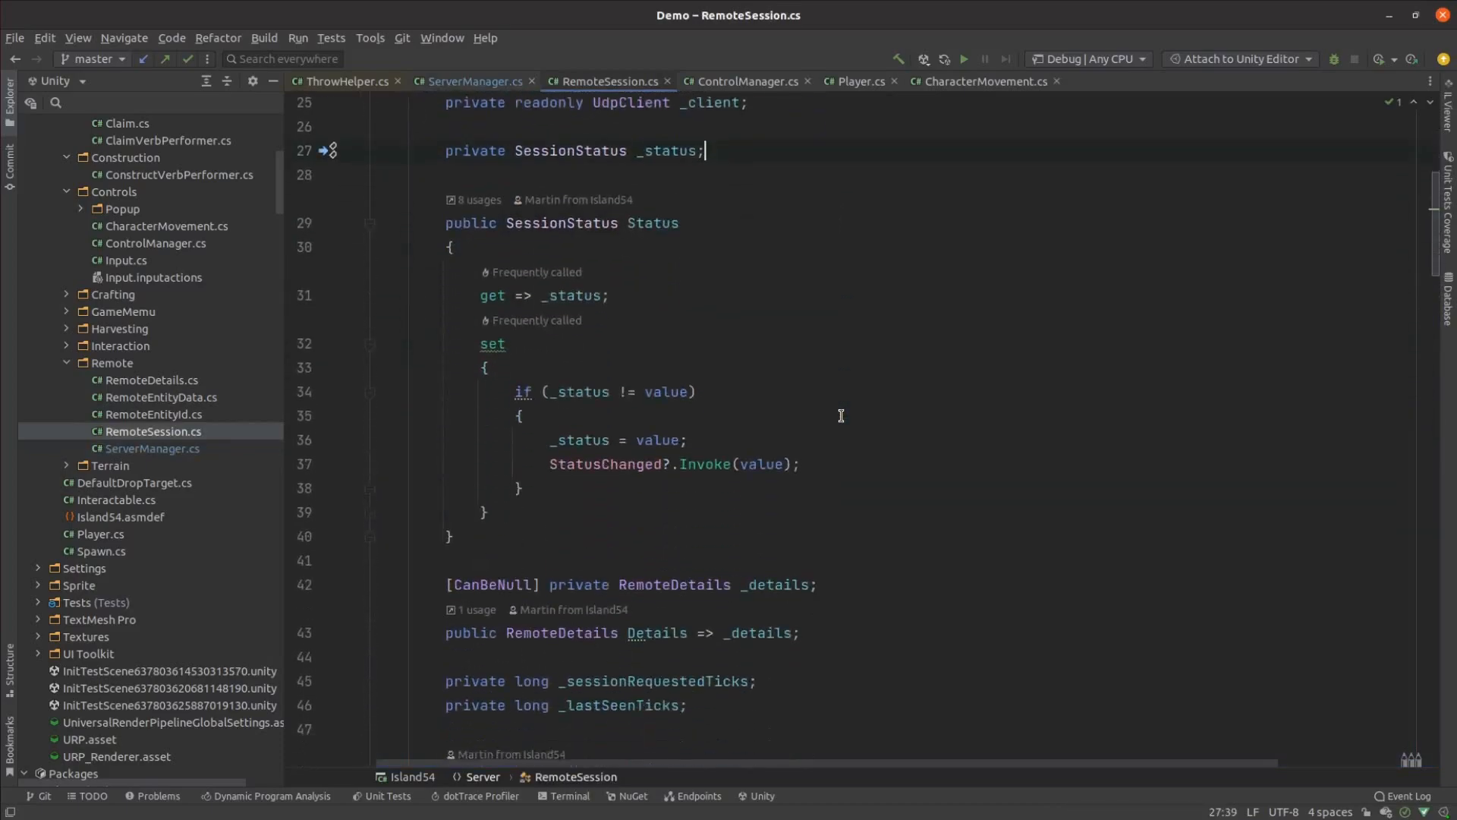
# Review the RemoteSession.cs timeout handling in its Update method
pyautogui.scroll(3)
pyautogui.write('P')
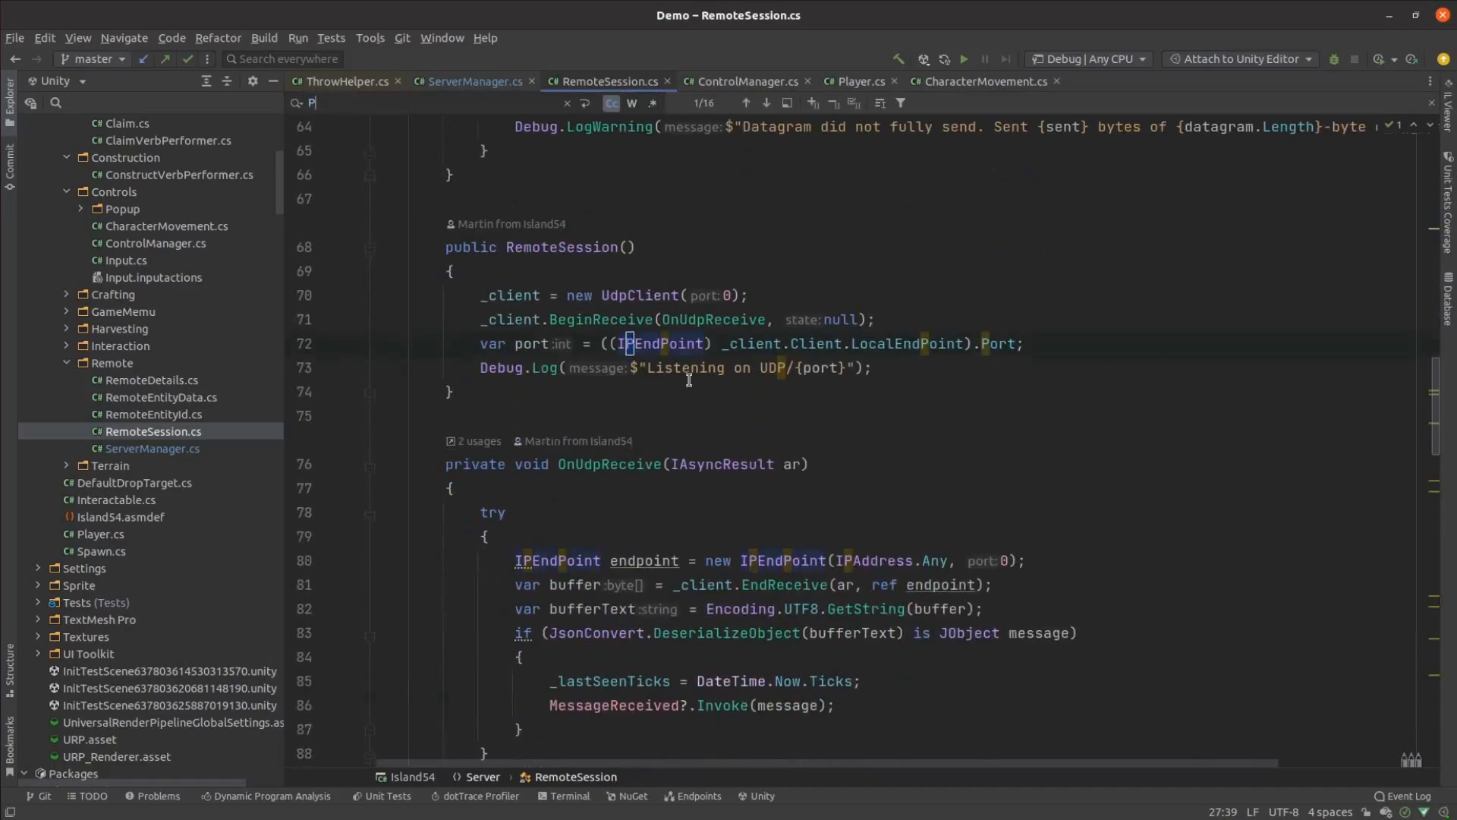
pyautogui.scroll(-3)
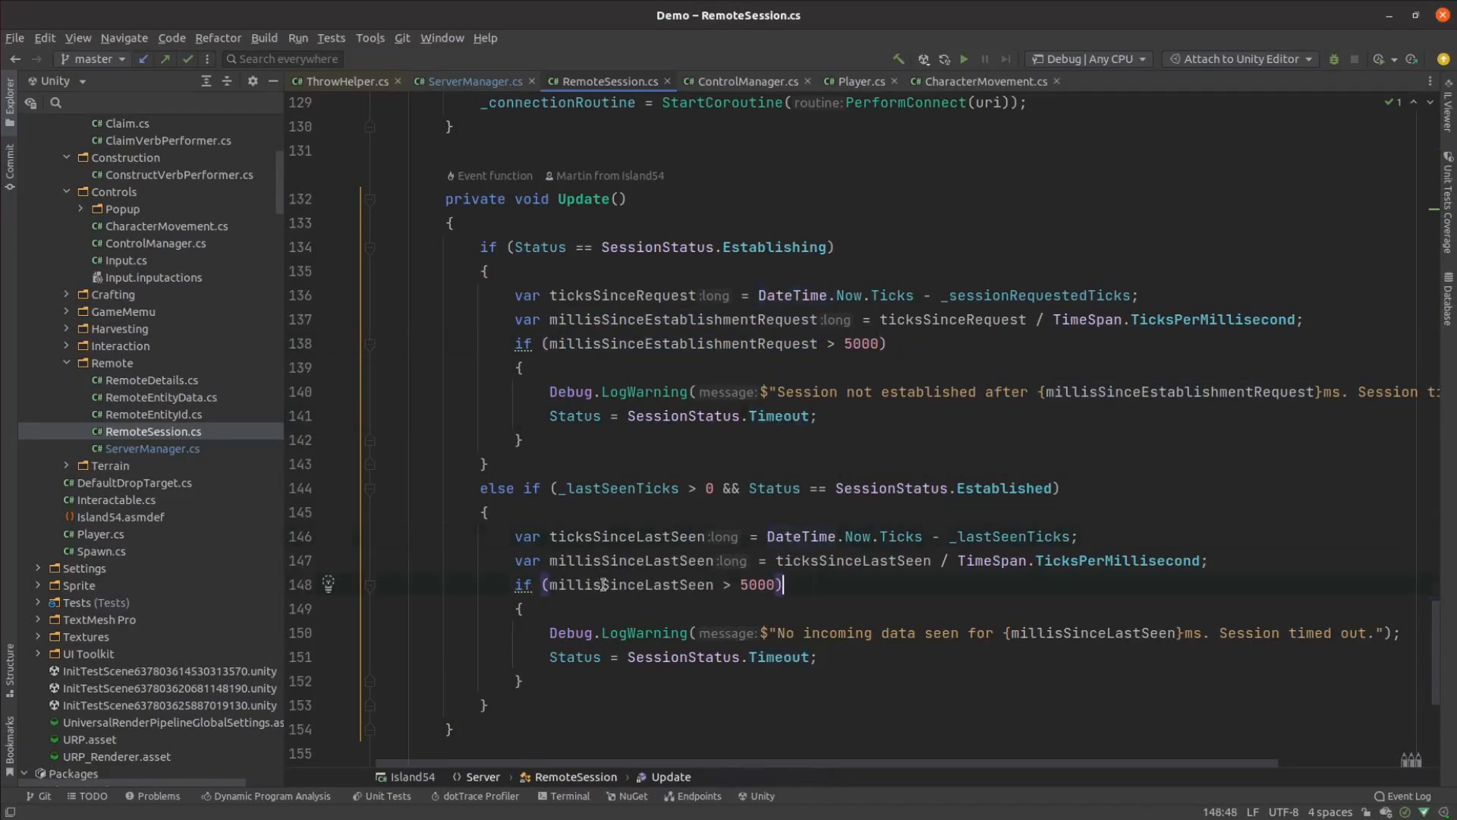
# Review ServerManager.cs Update, OnMessageReceived and UpdateRemoteEntities logic
pyautogui.click(474, 82)
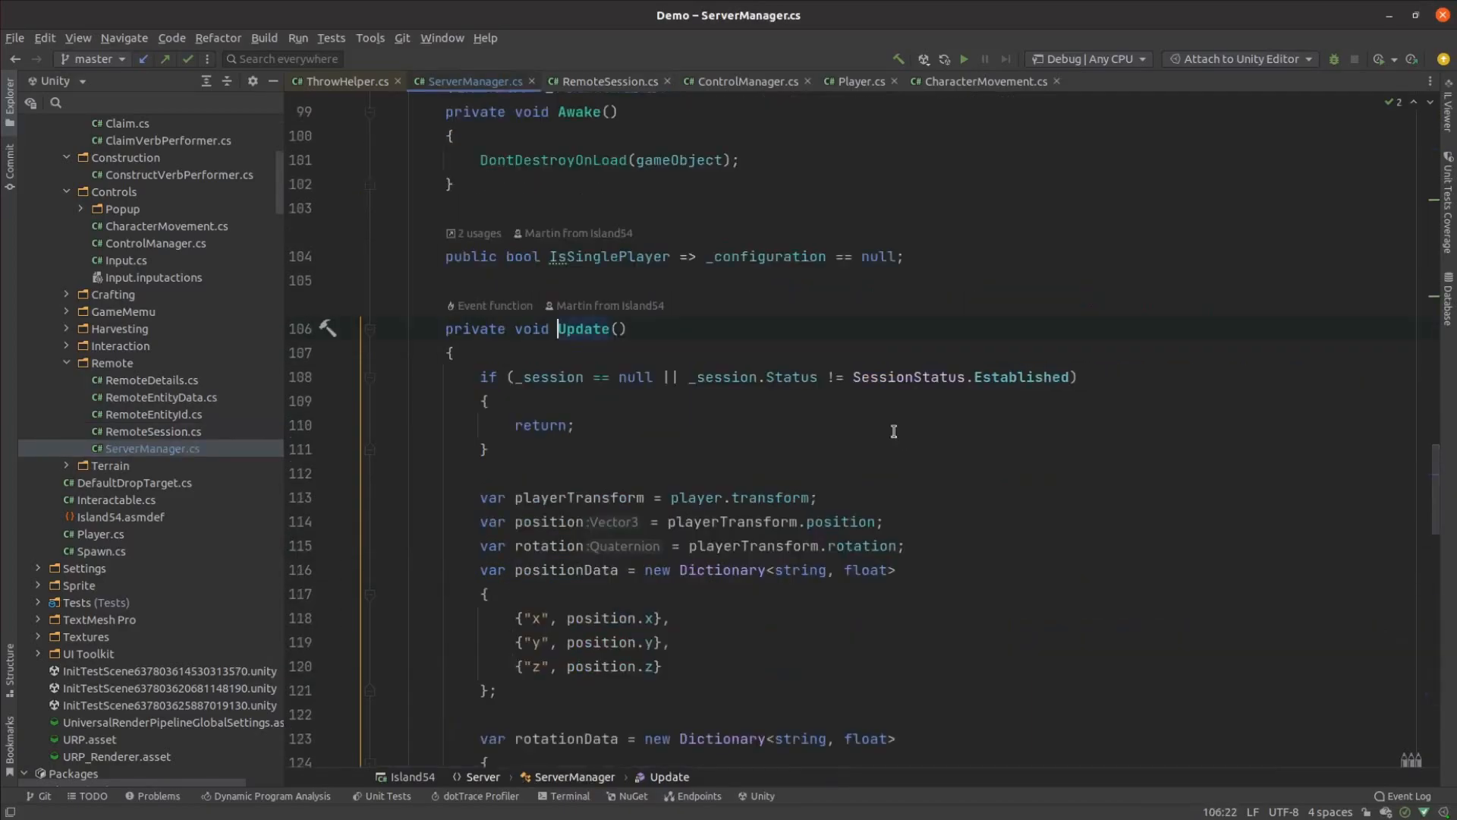
pyautogui.scroll(-3)
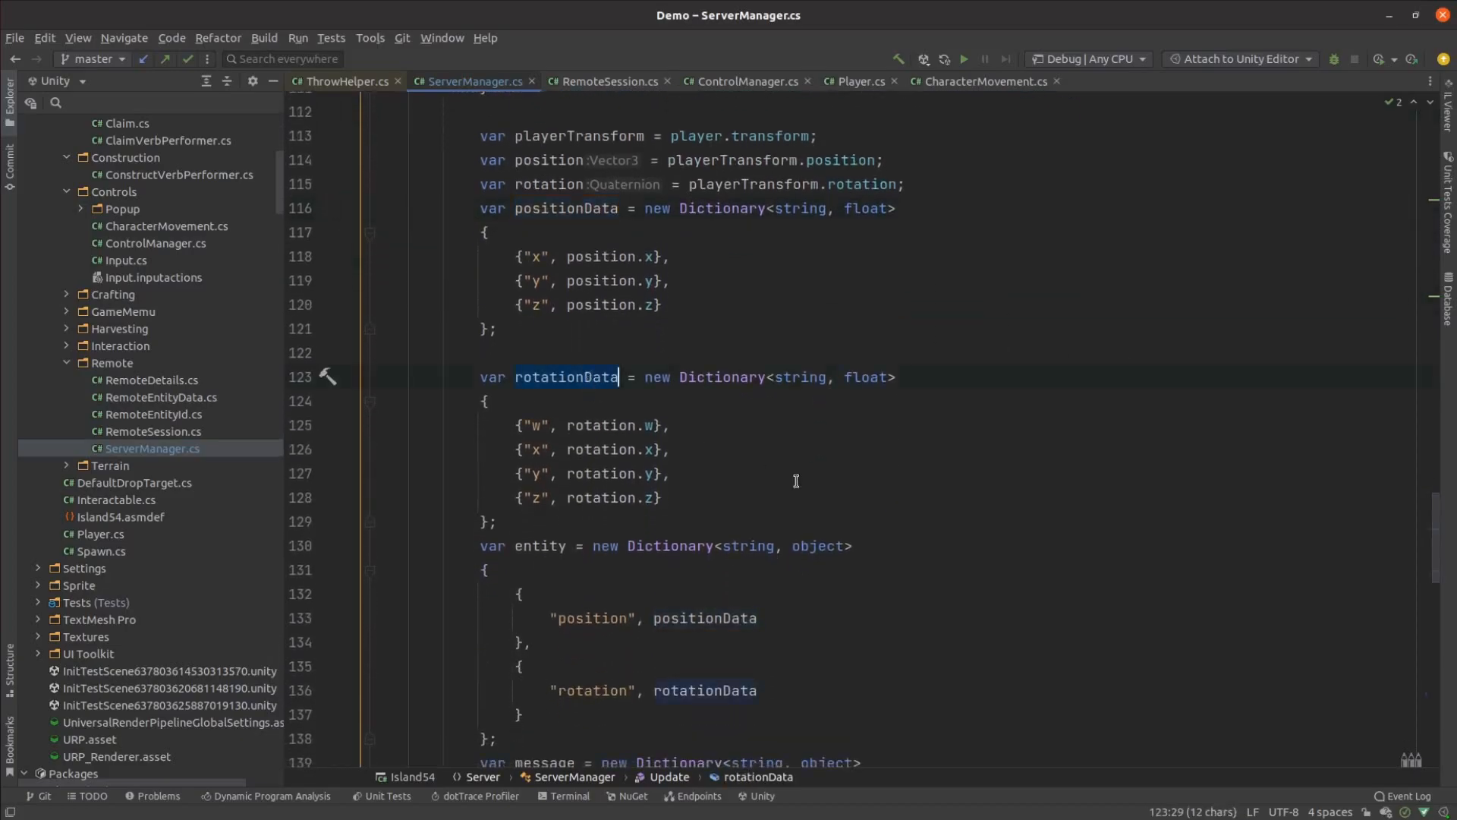
pyautogui.scroll(-3)
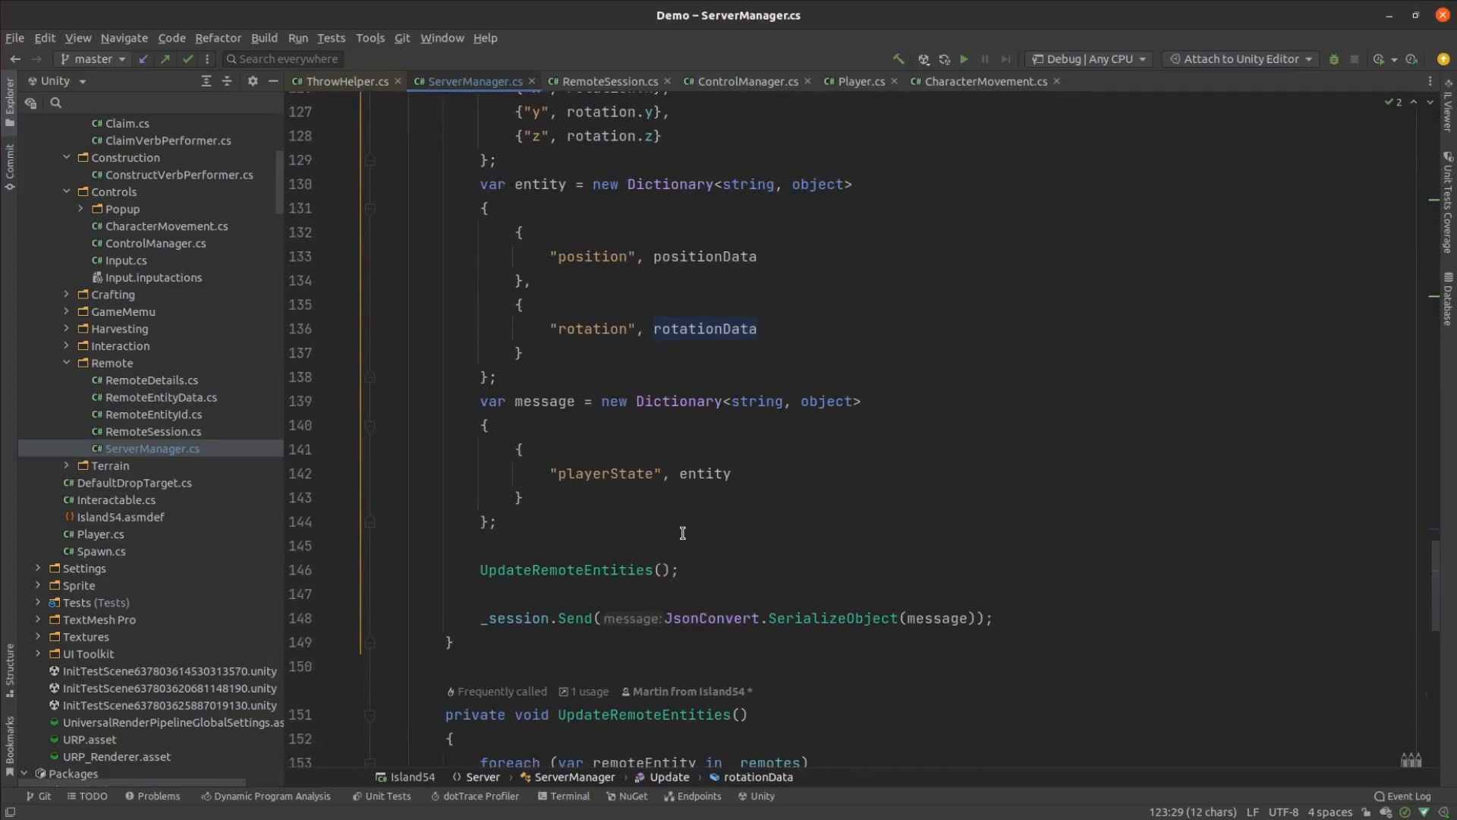
pyautogui.moveTo(638, 569)
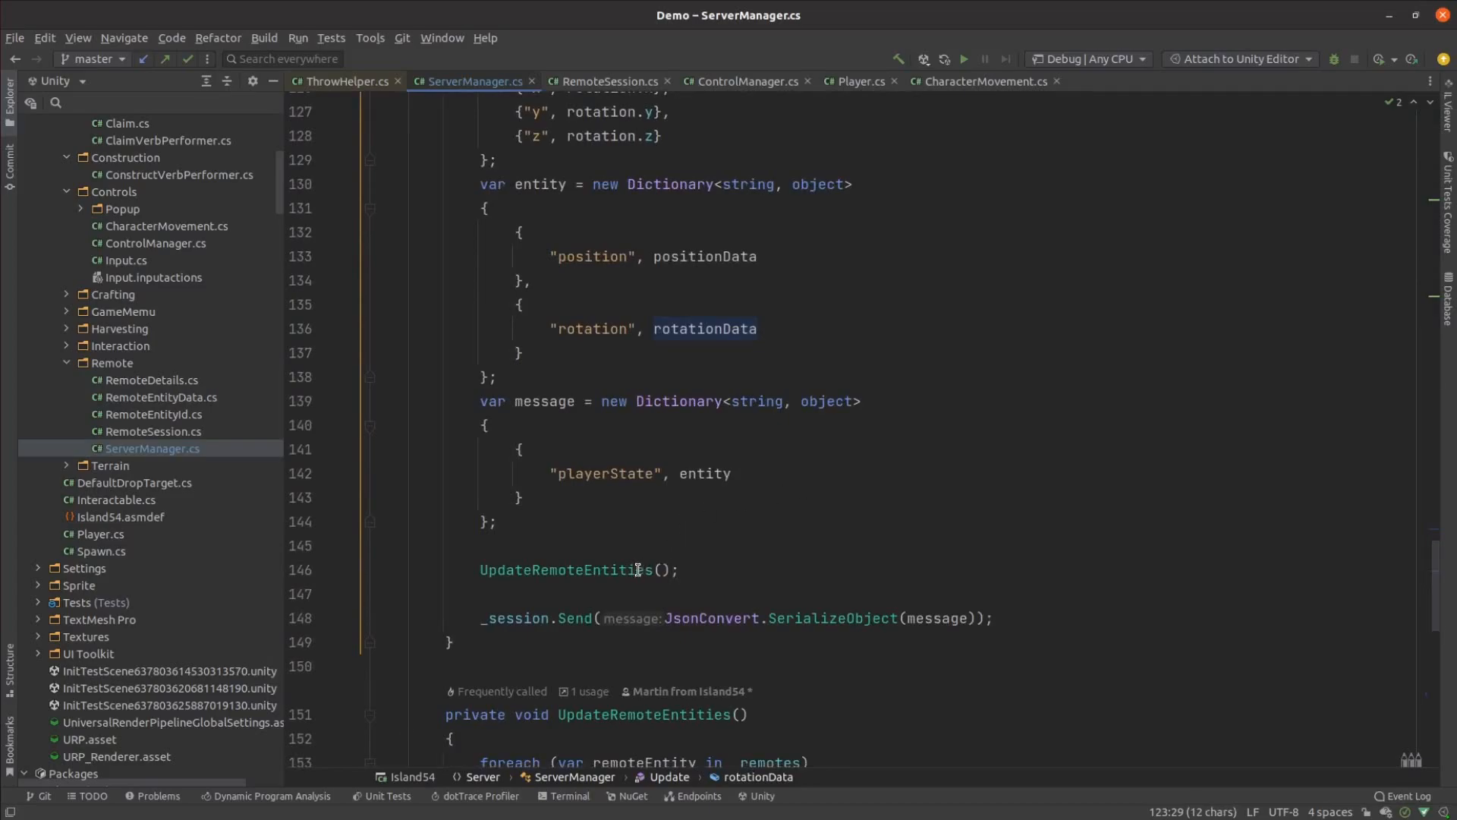
pyautogui.scroll(3)
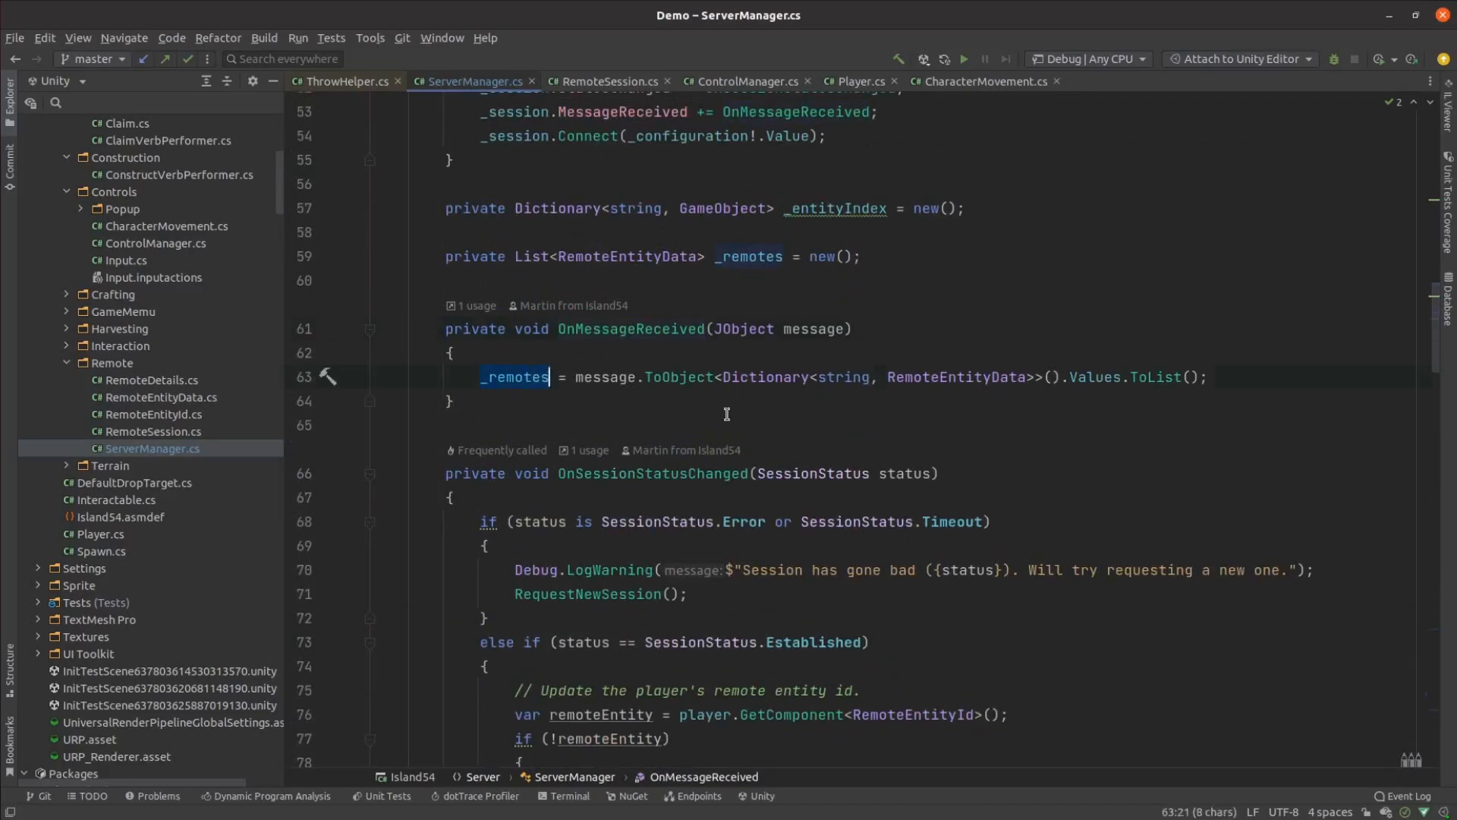
pyautogui.scroll(-3)
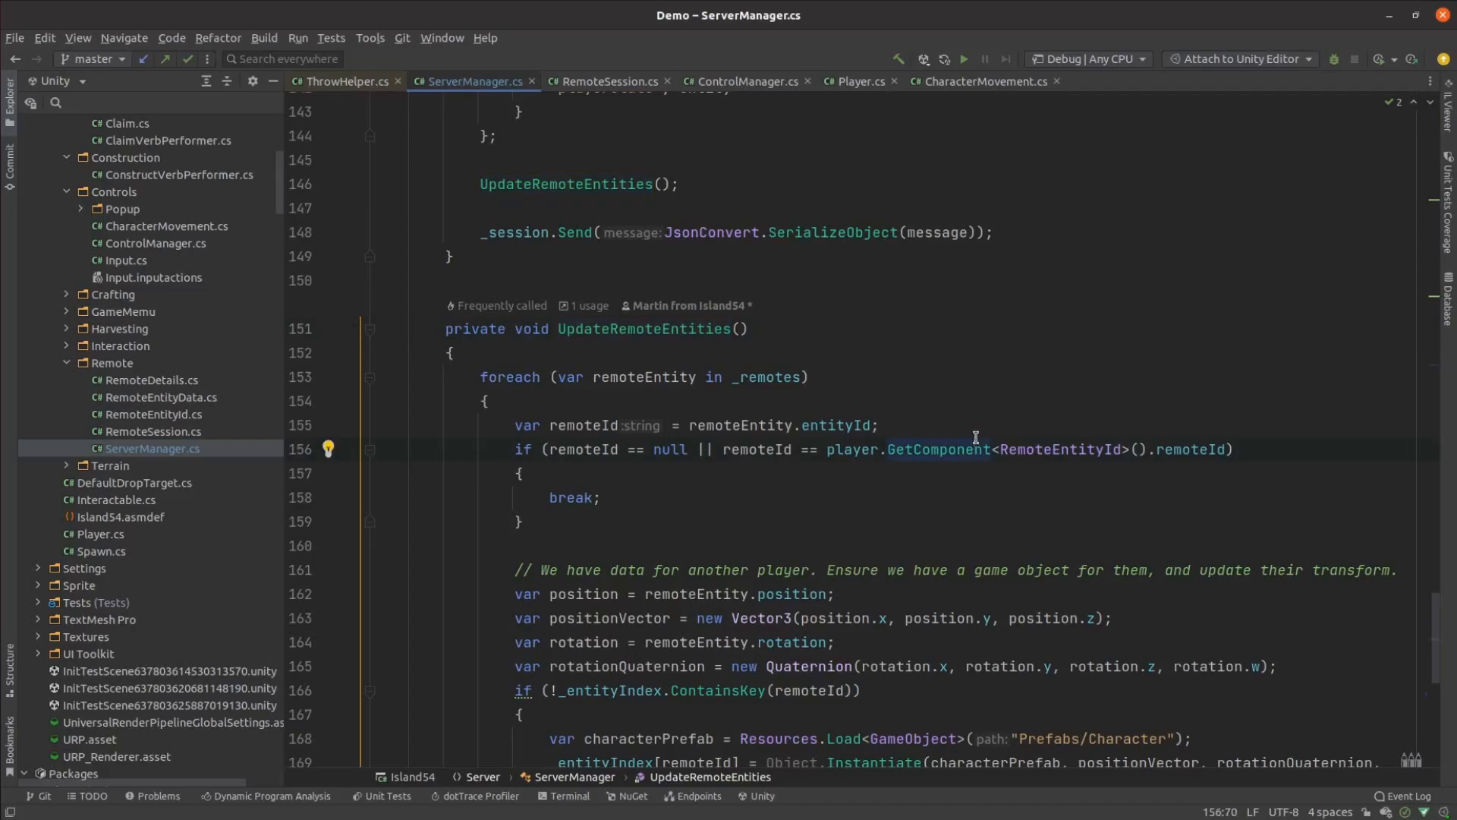
pyautogui.click(650, 377)
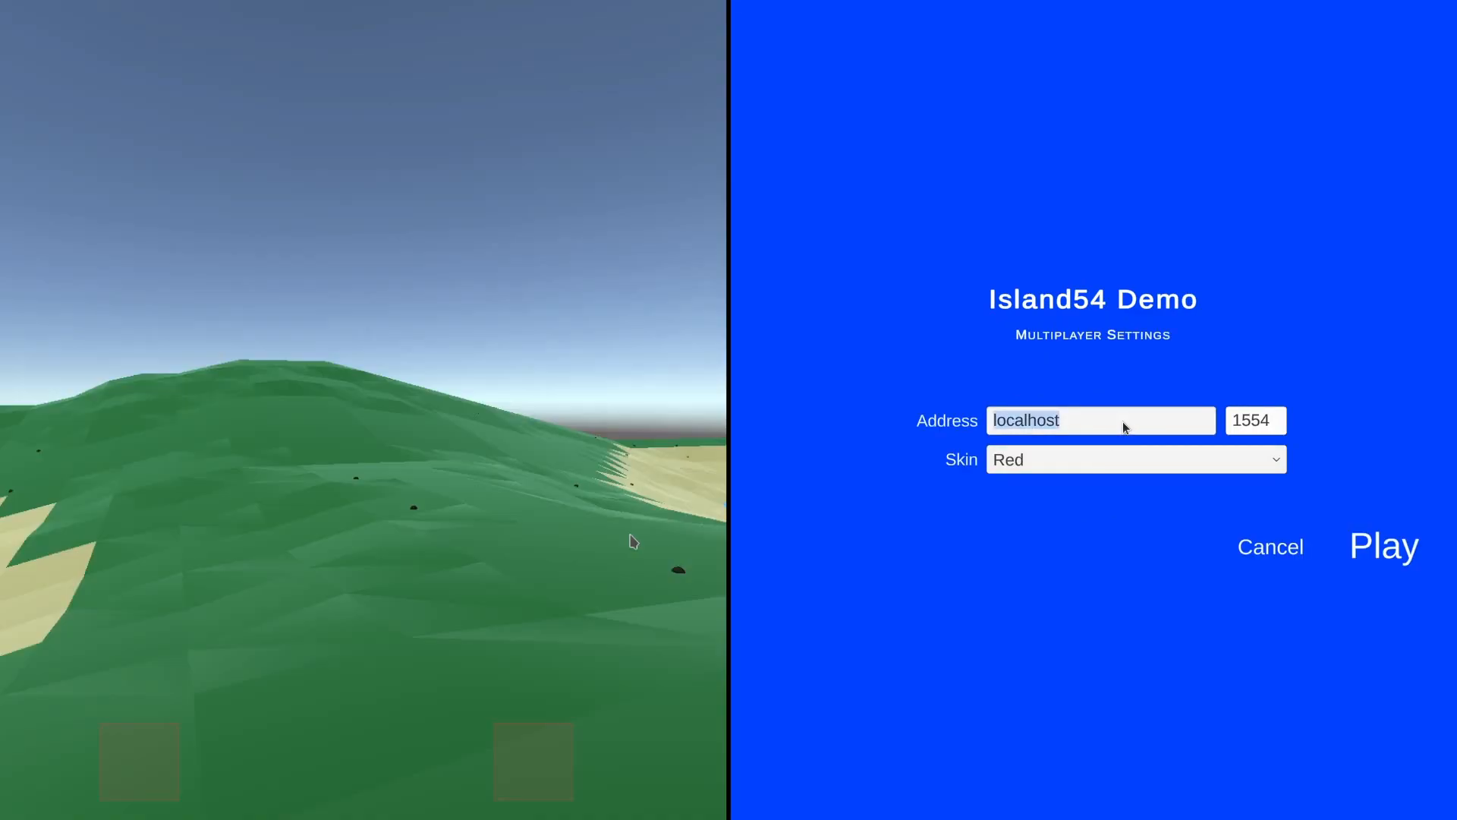
# Join localhost:1554 from the second client and walk both players so each sees the other
pyautogui.click(1384, 545)
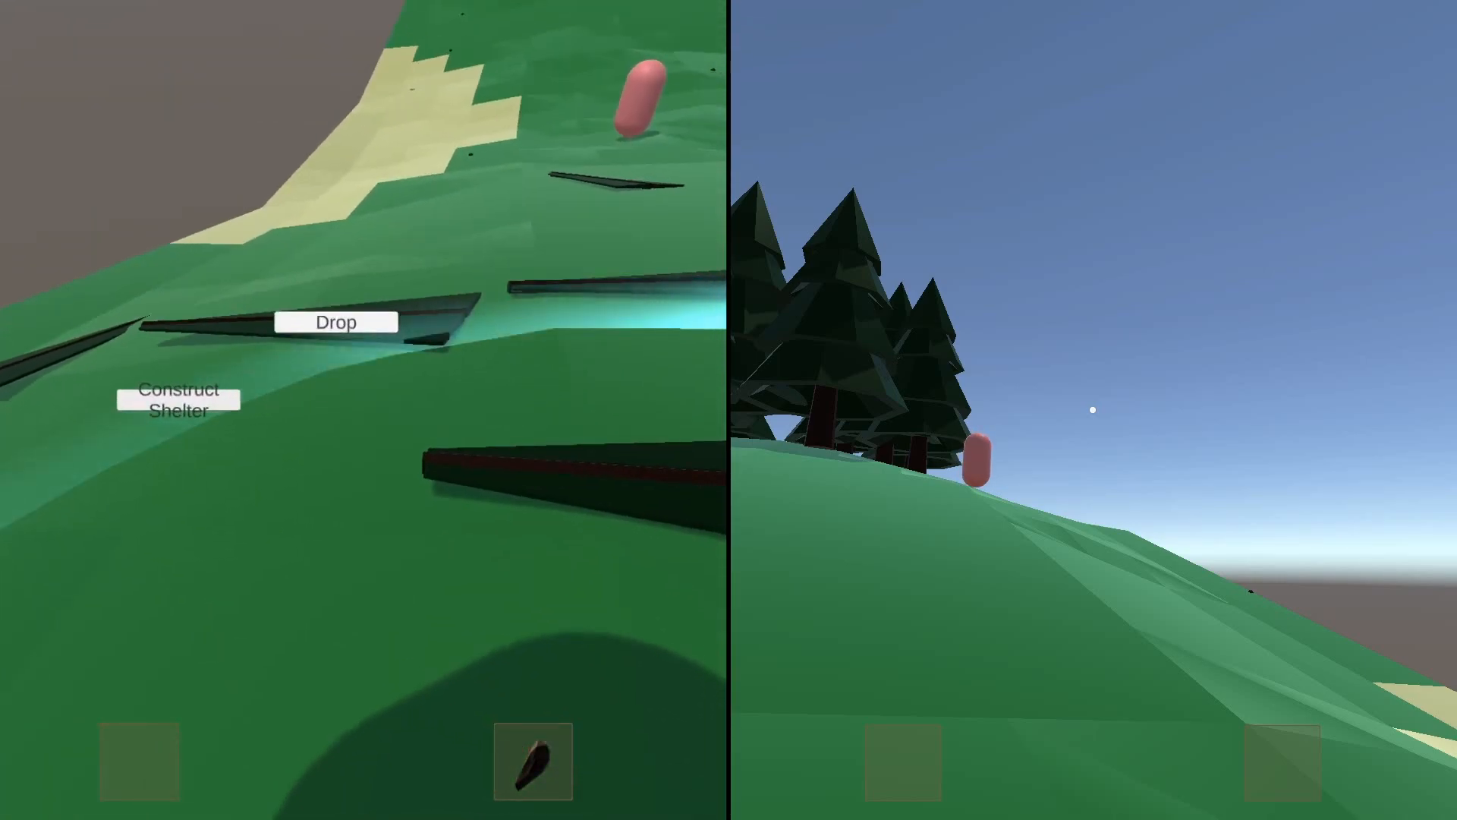
pyautogui.click(179, 399)
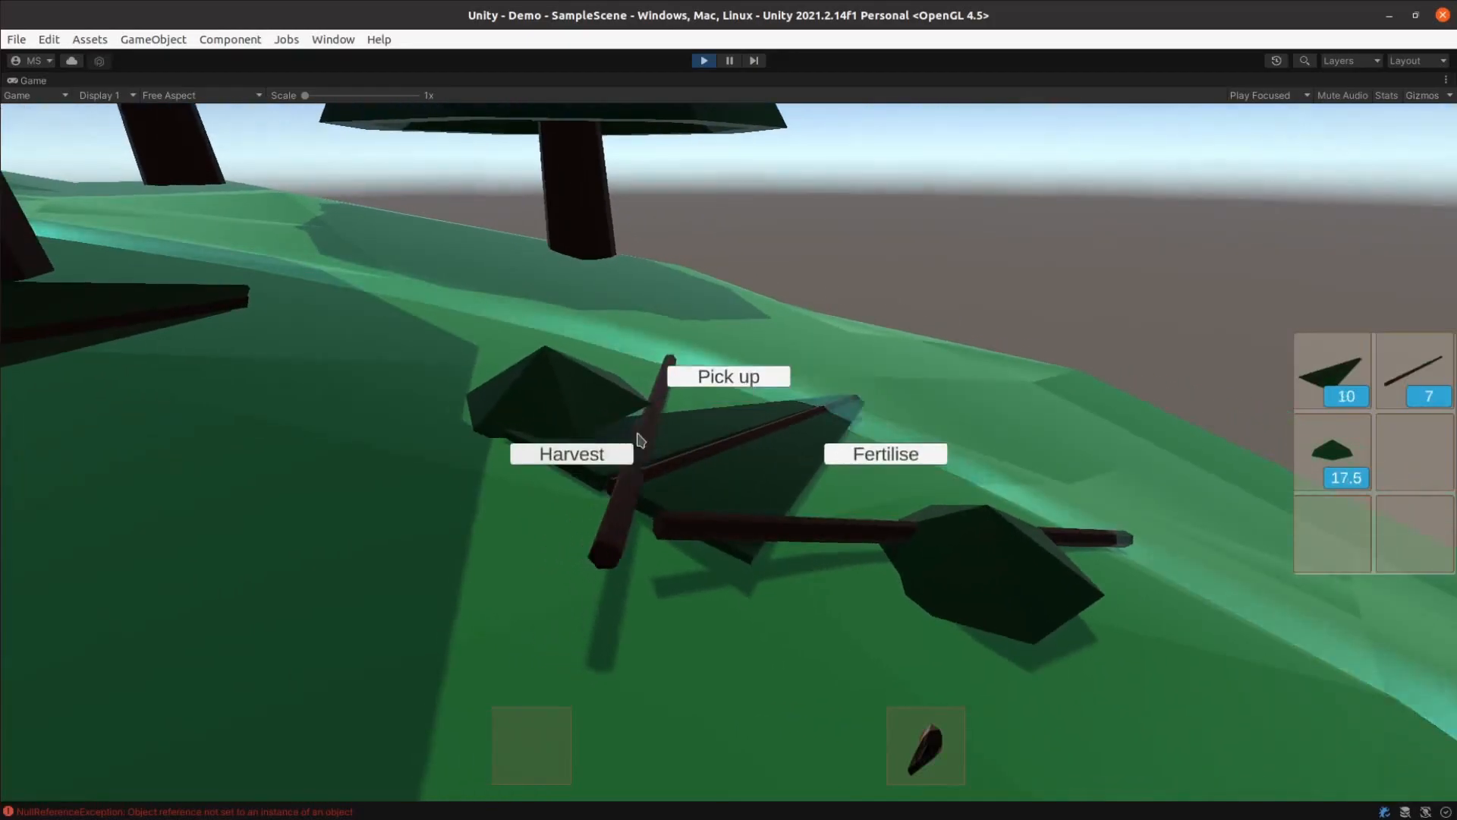
# Pick up sticks and construct the wooden A-frame shelter on the hillside
pyautogui.click(729, 376)
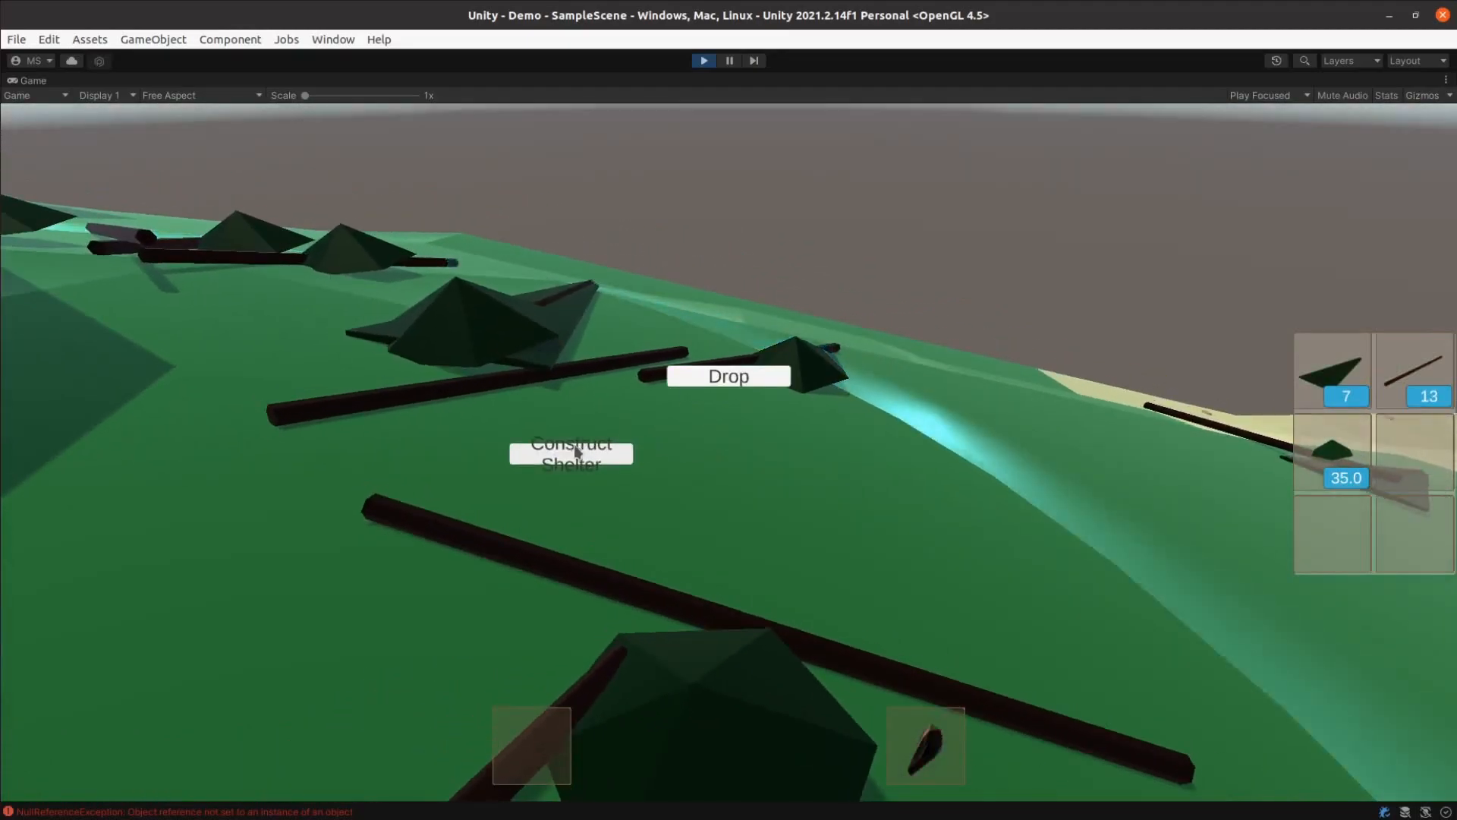
pyautogui.click(571, 454)
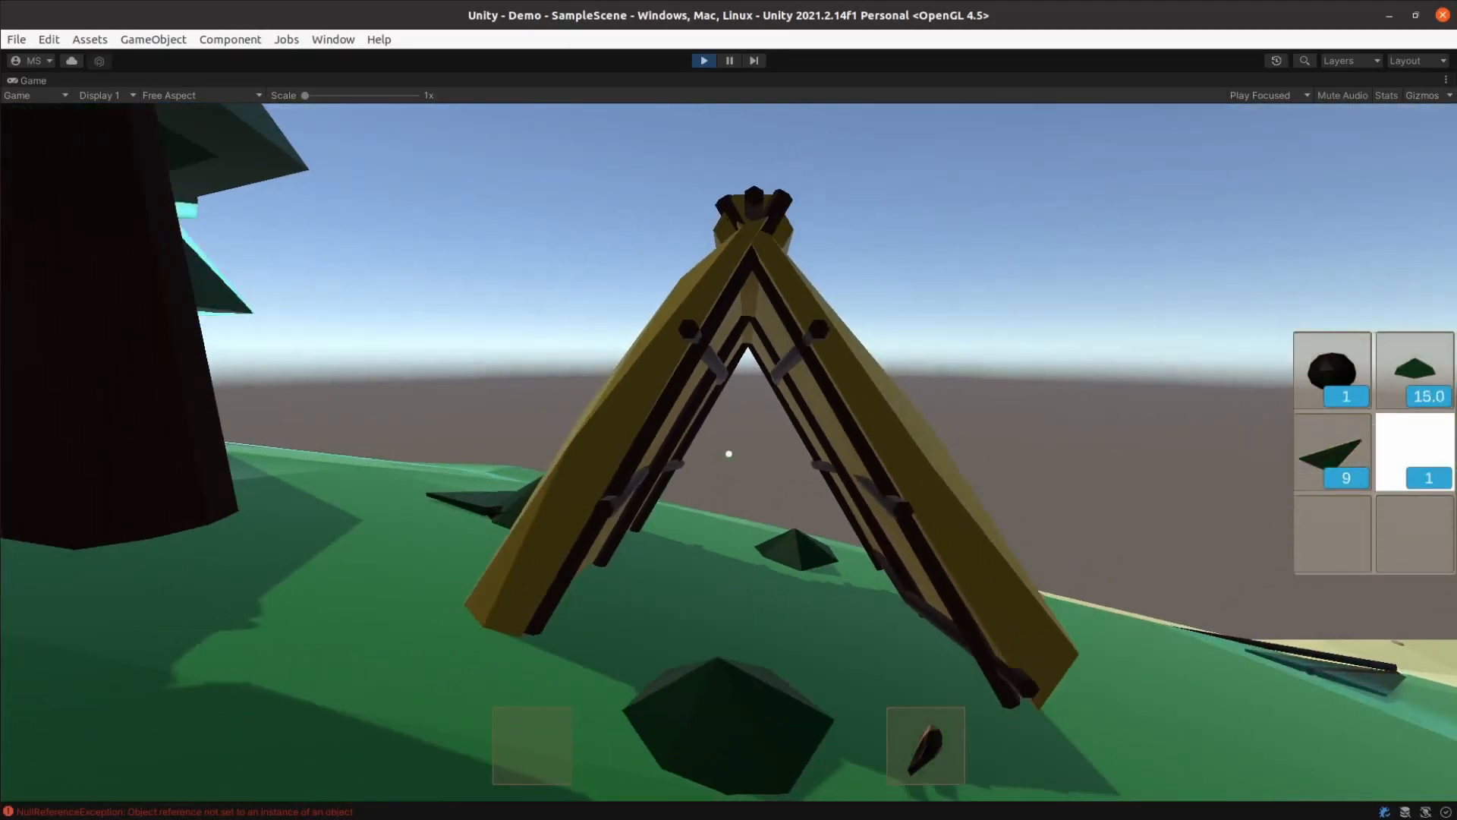